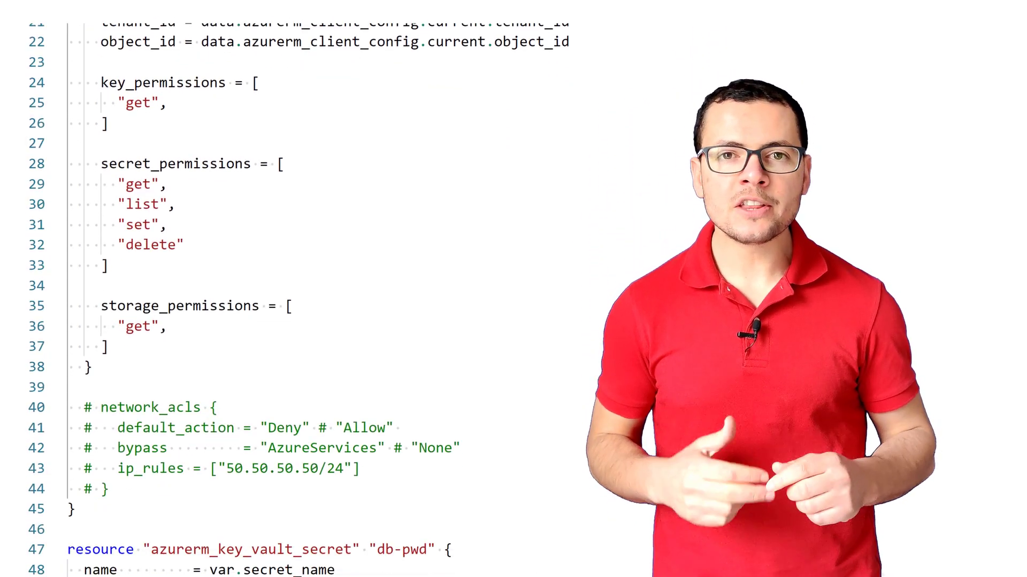
Walk through main.tf's azurerm_resource_group and azurerm_key_vault resource definitions
{"action": "scroll", "scroll_direction": "down", "scroll_amount": 3}
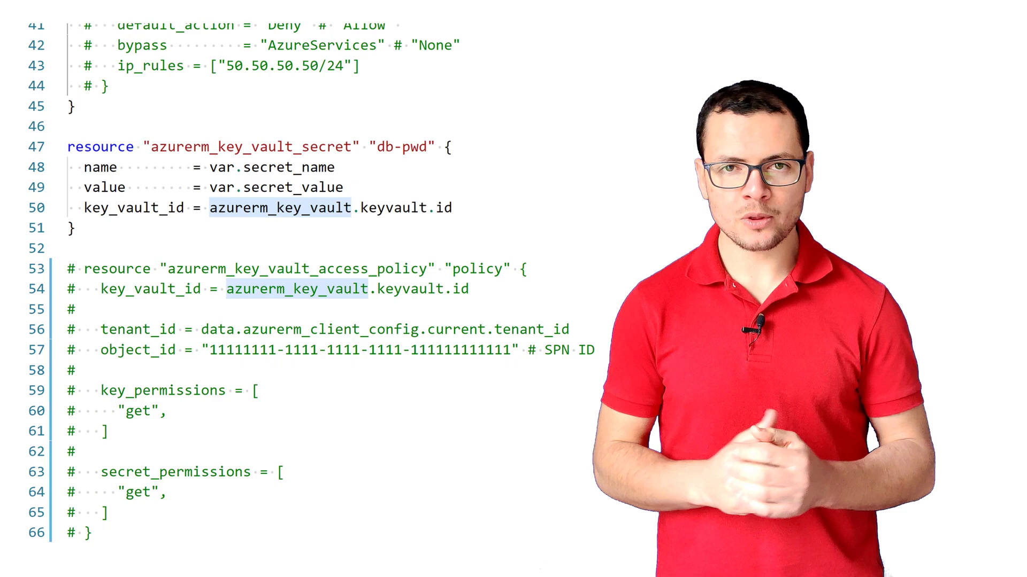
{"action": "scroll", "scroll_direction": "down", "scroll_amount": 3}
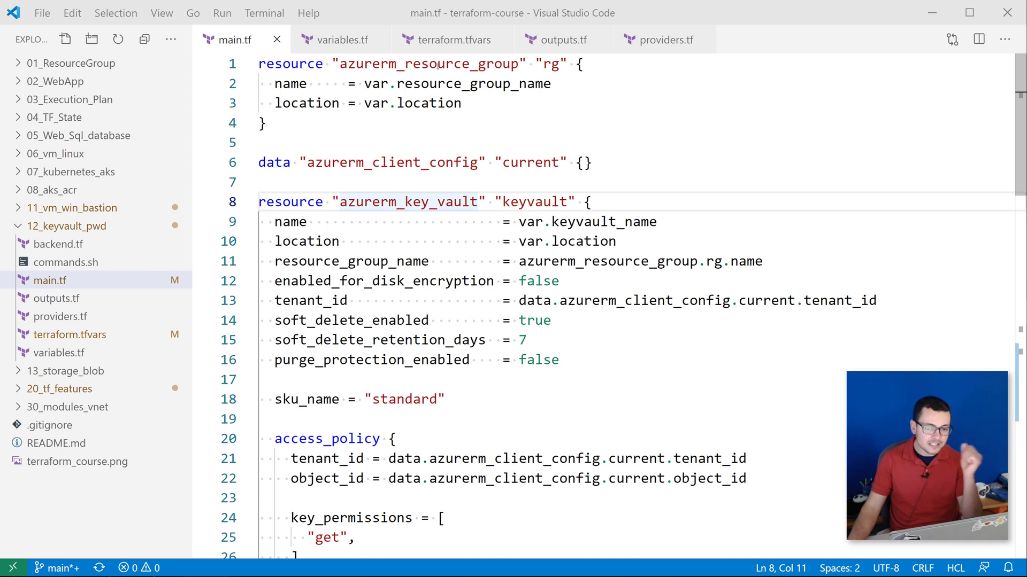
{"action": "double_click", "coordinate": [428, 63]}
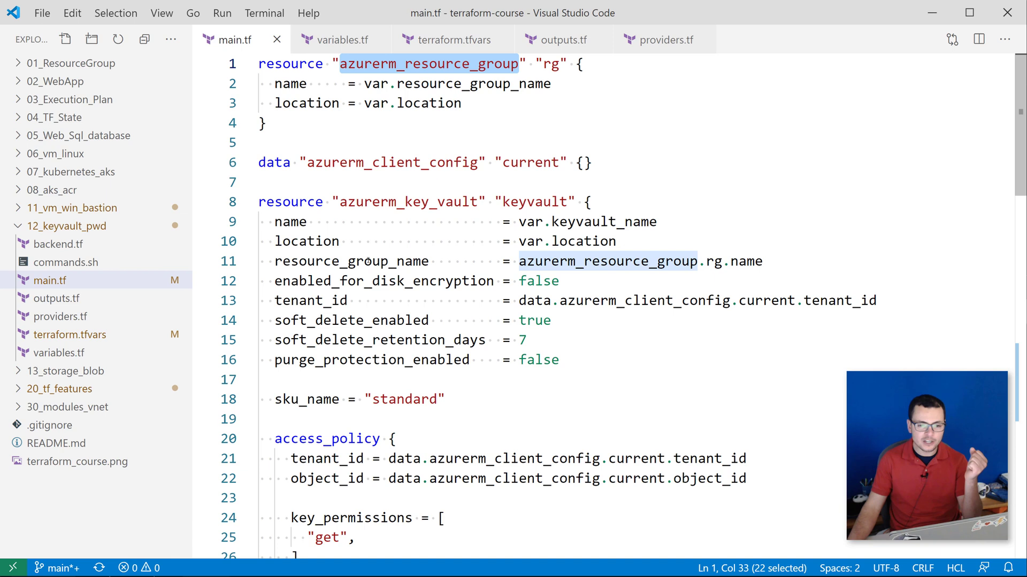
{"action": "double_click", "coordinate": [408, 202]}
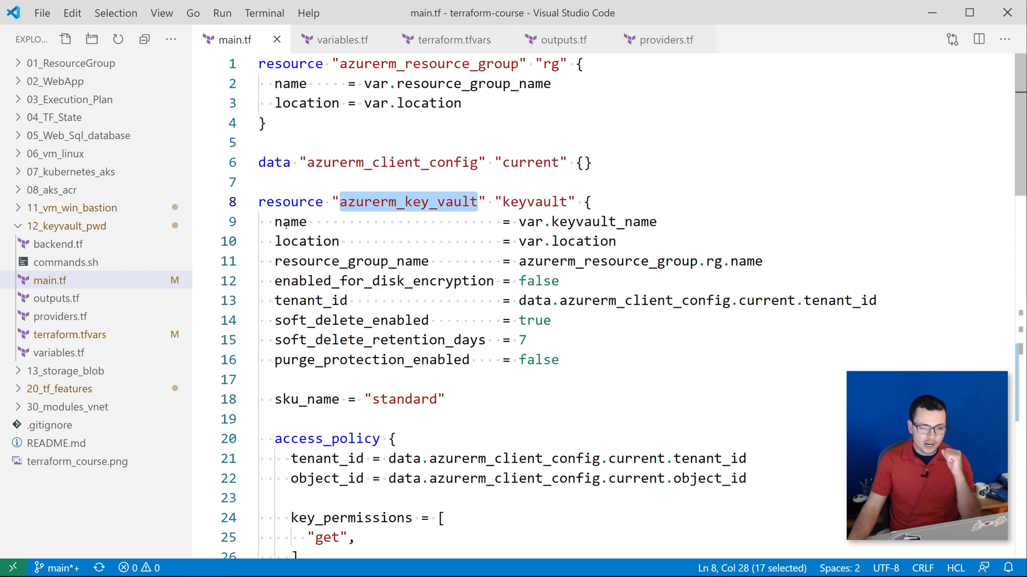
{"action": "mouse_move", "coordinate": [481, 292]}
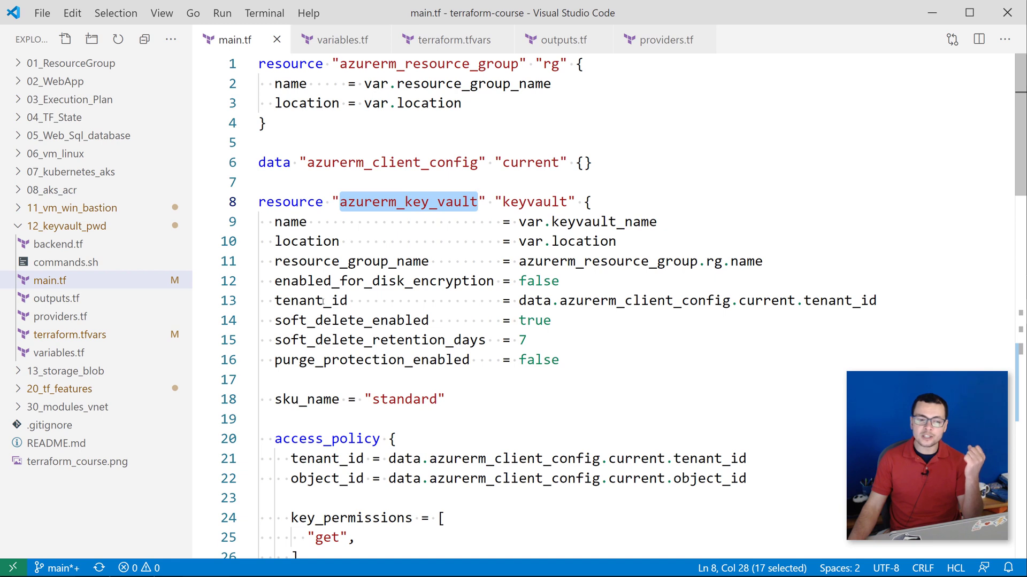
Highlight the key vault tenant_id, the azurerm_client_config data source and the access policy object_id
{"action": "double_click", "coordinate": [310, 300]}
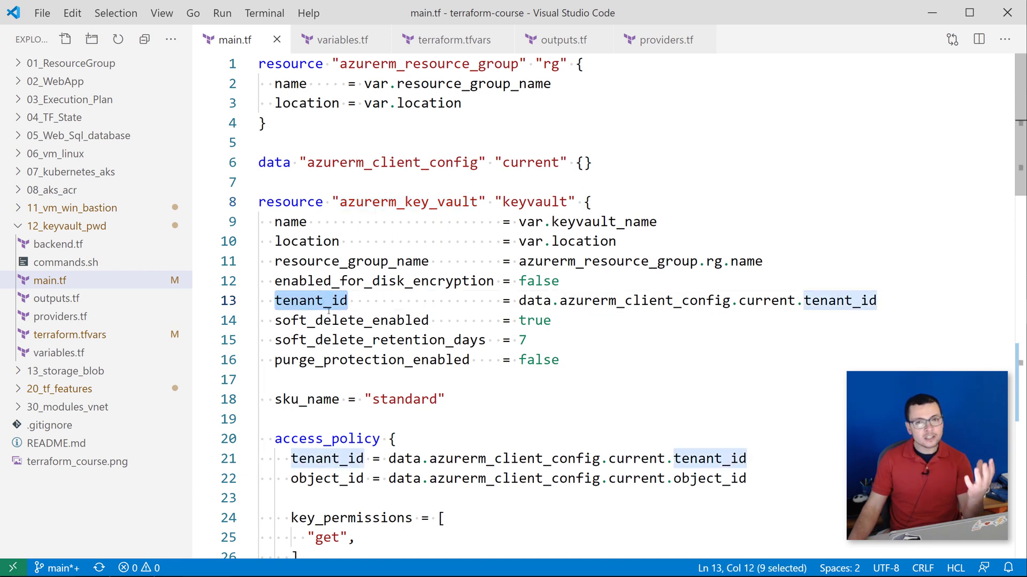
{"action": "double_click", "coordinate": [273, 162]}
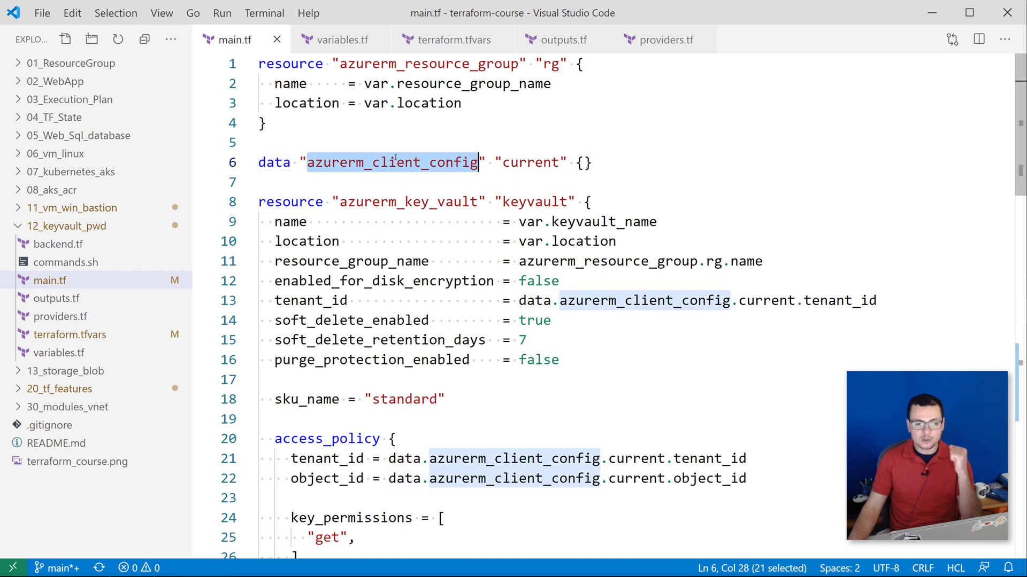
{"action": "mouse_move", "coordinate": [523, 188]}
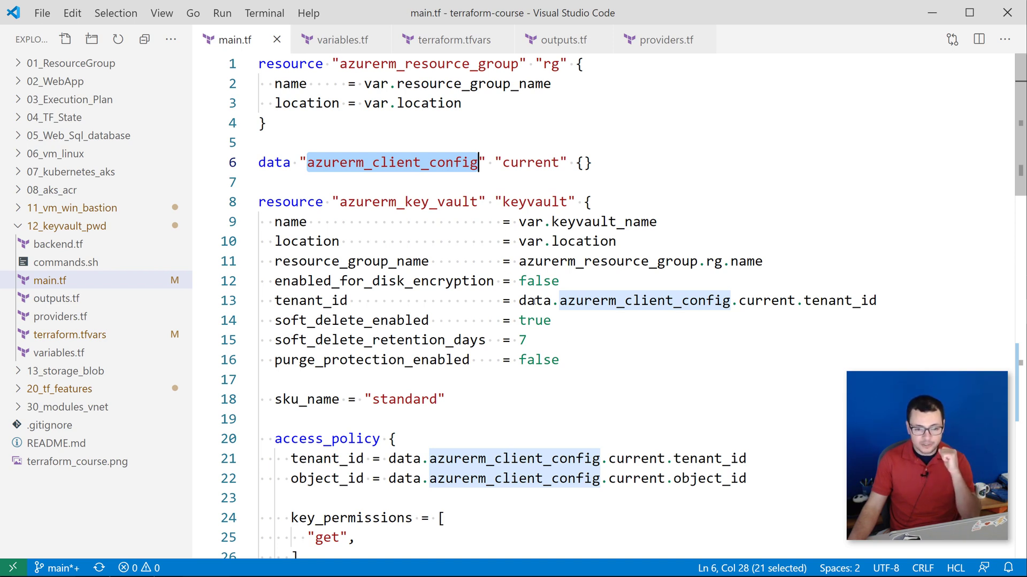
{"action": "double_click", "coordinate": [644, 300]}
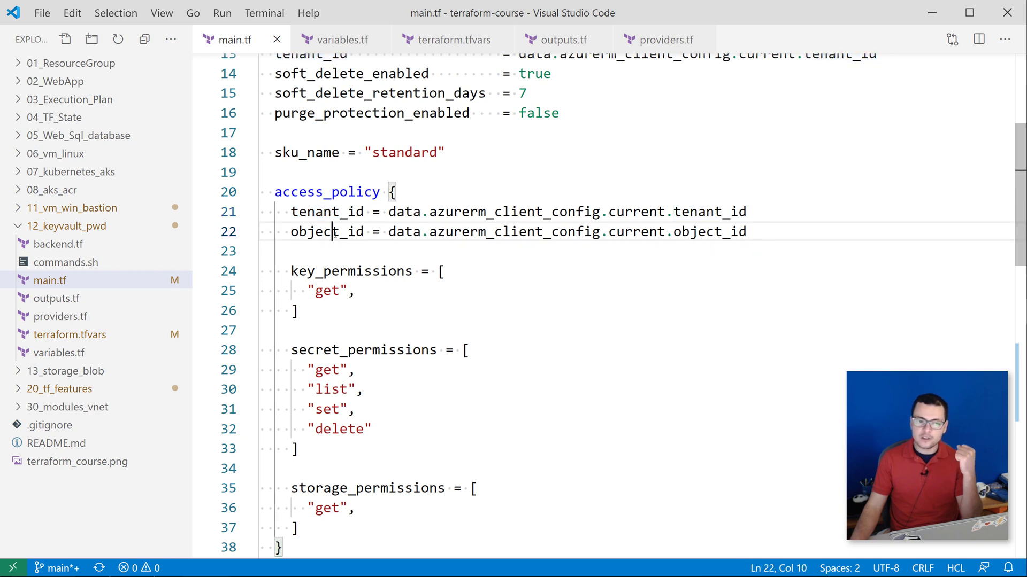
Review the access policy's key_permissions, secret get/set and storage get permissions
{"action": "double_click", "coordinate": [311, 232]}
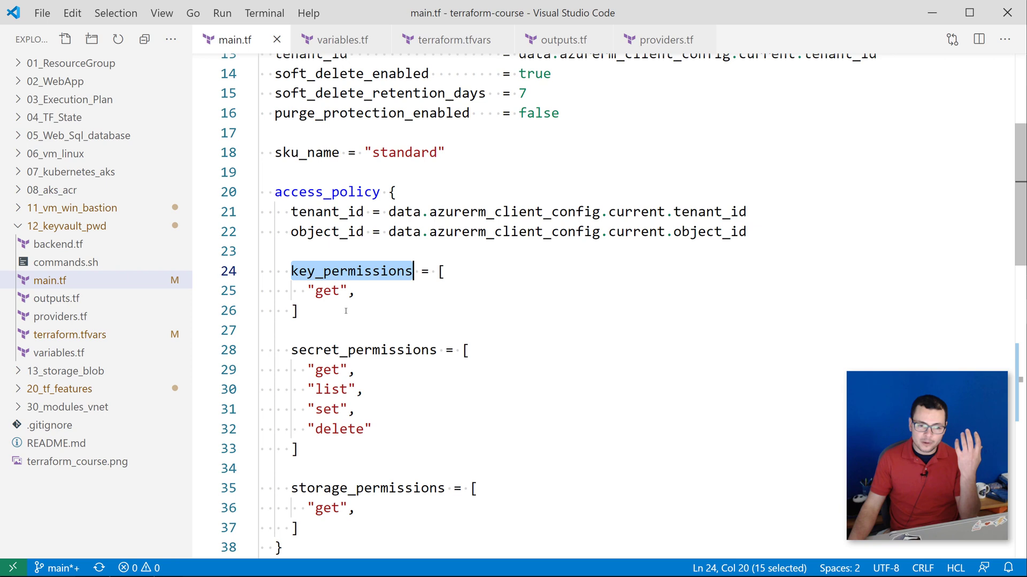
{"action": "double_click", "coordinate": [326, 291]}
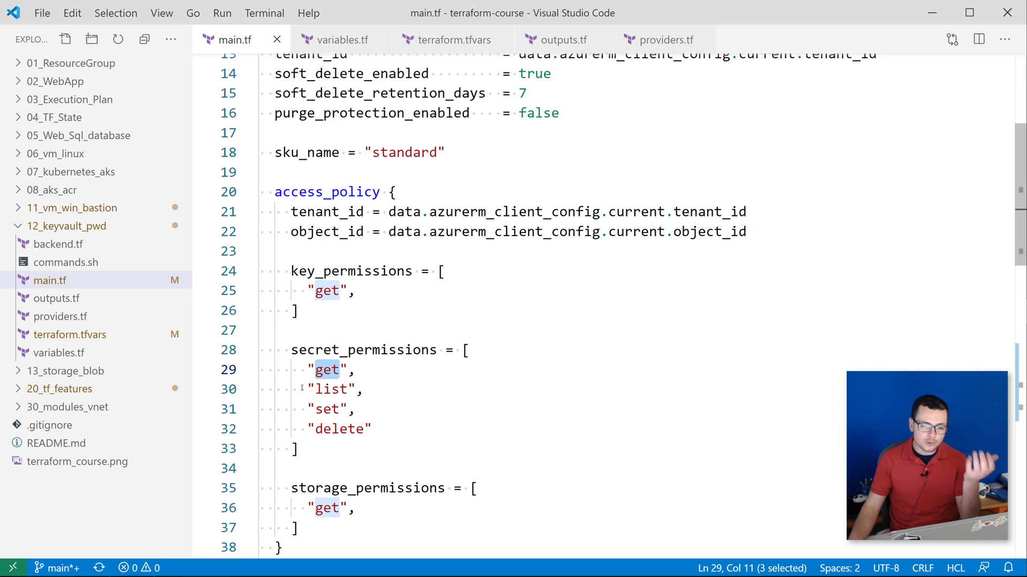
{"action": "left_click", "coordinate": [327, 408]}
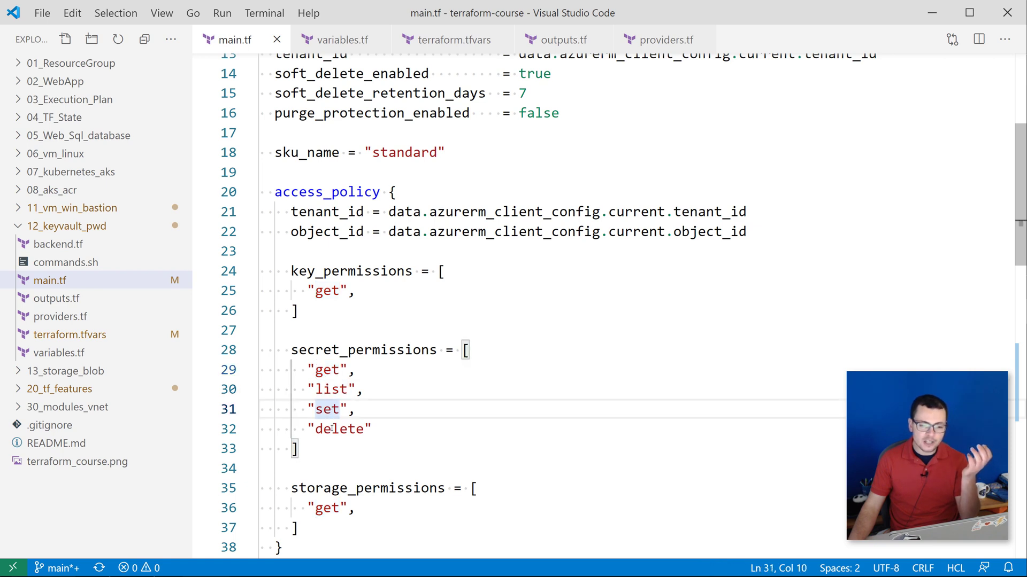
{"action": "double_click", "coordinate": [339, 429]}
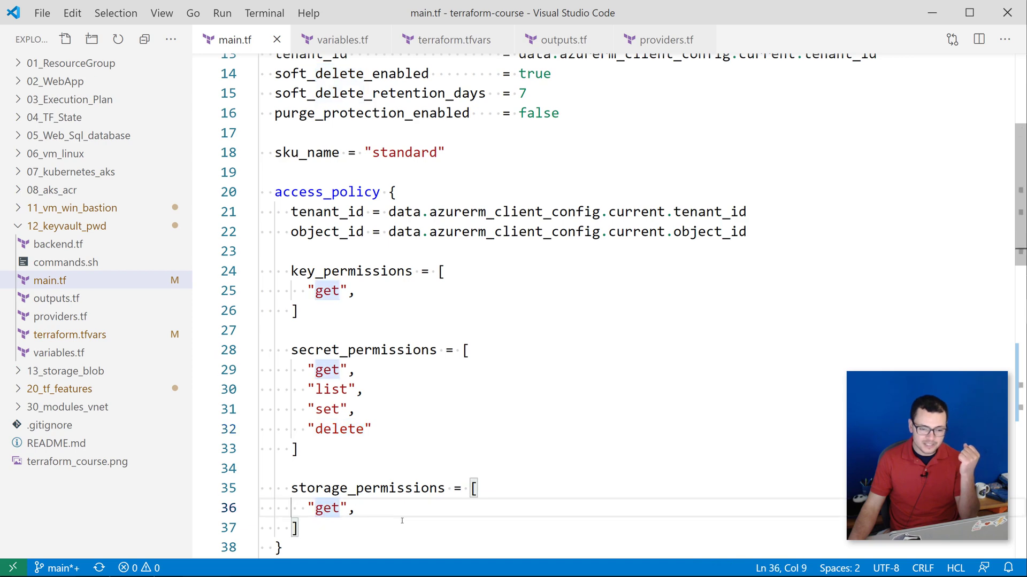
Go over the commented network_acls block: default_action Deny, bypass and ip_rules settings
{"action": "scroll", "scroll_direction": "down", "scroll_amount": 3}
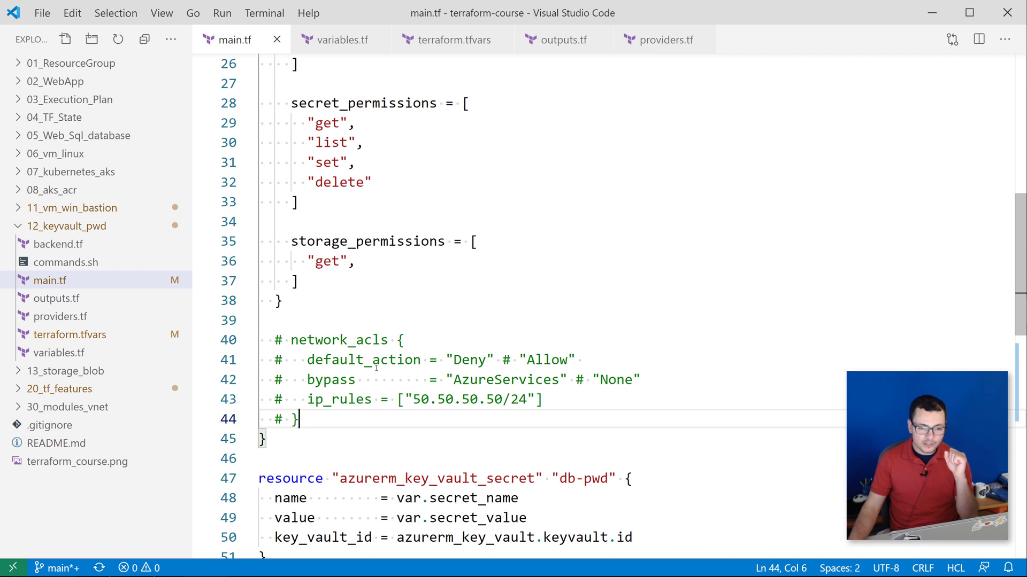
{"action": "double_click", "coordinate": [339, 340]}
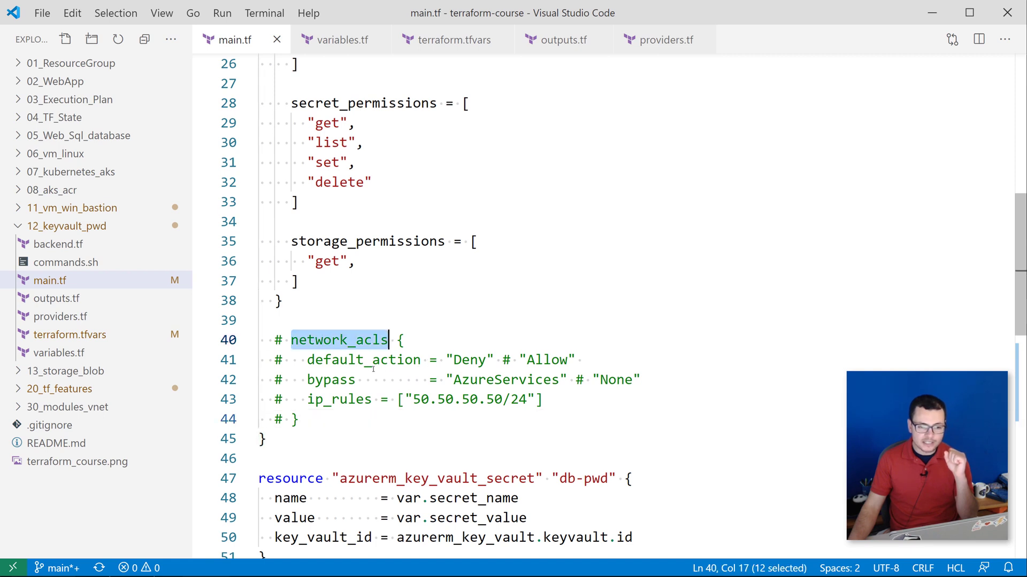
{"action": "double_click", "coordinate": [364, 359]}
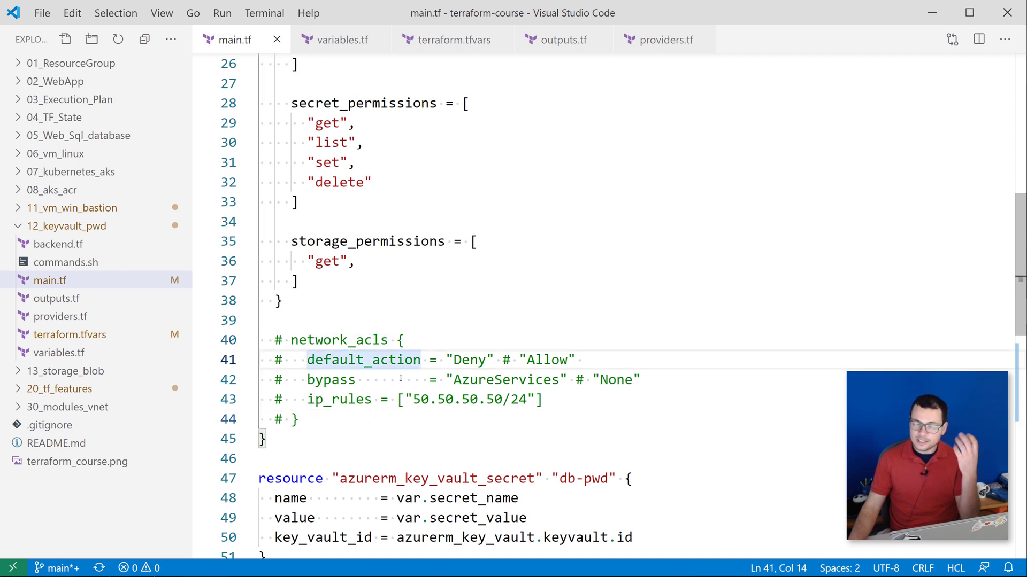
{"action": "double_click", "coordinate": [469, 359]}
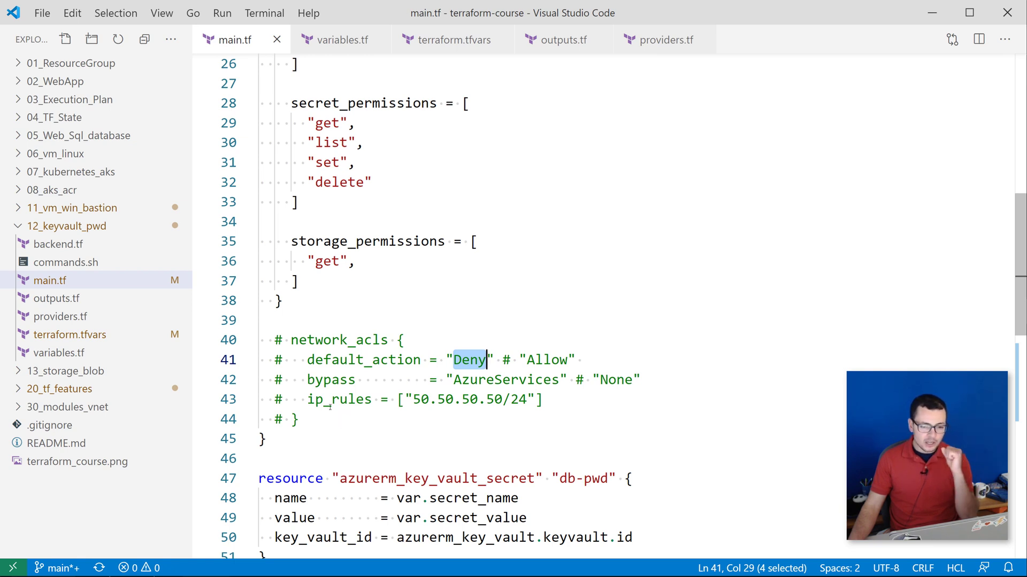
{"action": "double_click", "coordinate": [330, 380]}
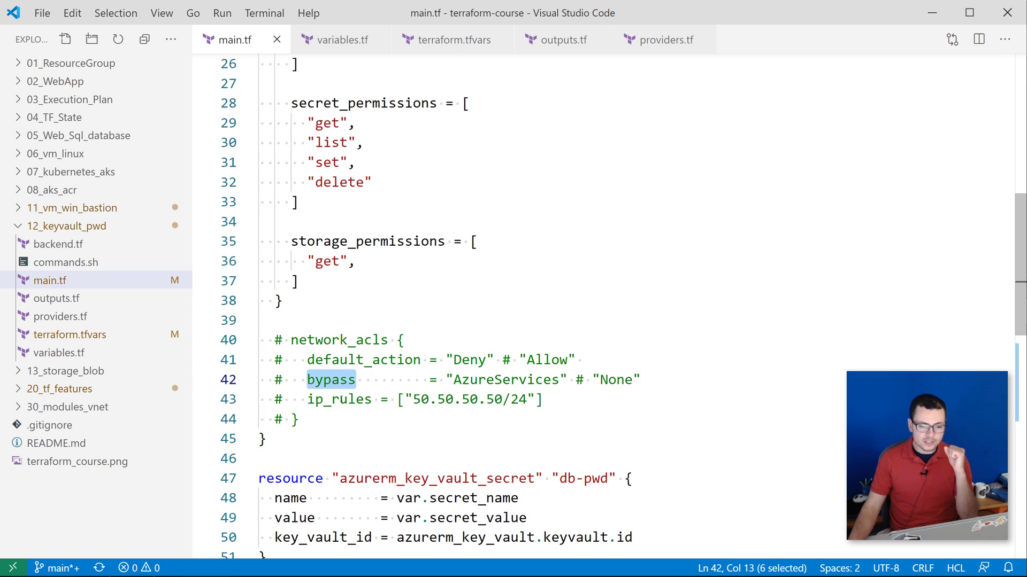
{"action": "double_click", "coordinate": [339, 398]}
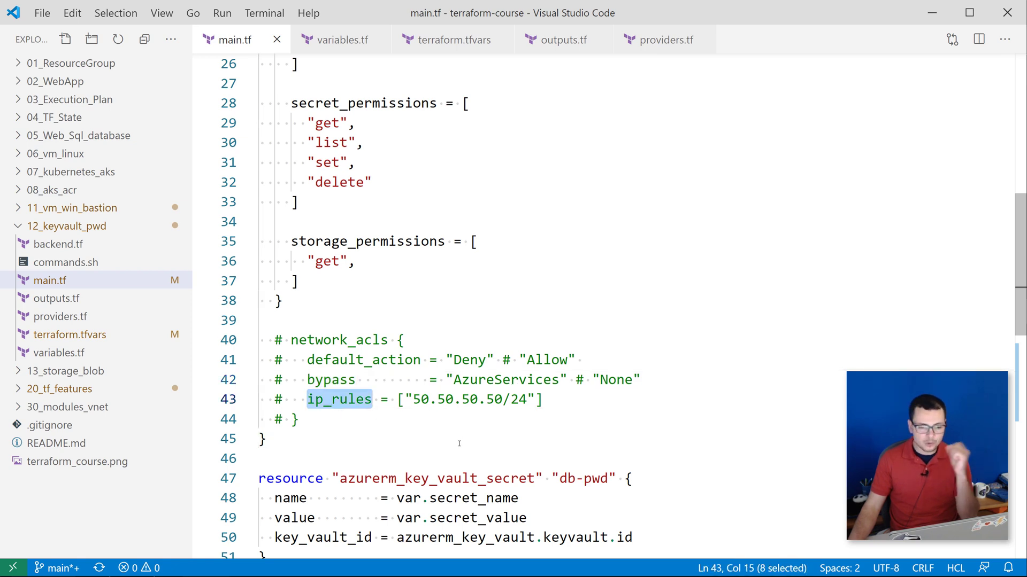
Explain the azurerm_key_vault_secret resource and its key_vault_id reference to the key vault id
{"action": "scroll", "scroll_direction": "down", "scroll_amount": 3}
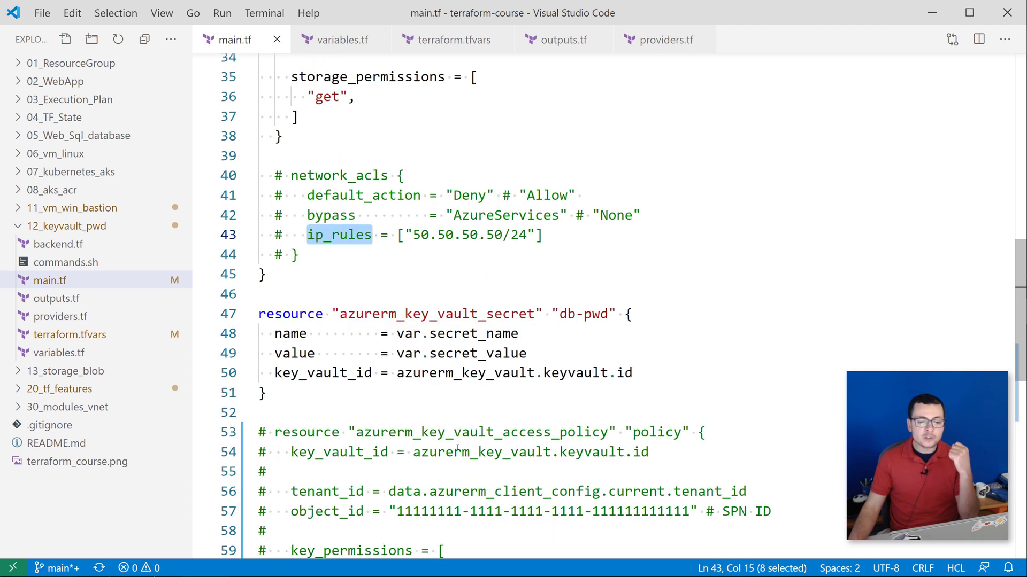
{"action": "scroll", "scroll_direction": "down", "scroll_amount": 3}
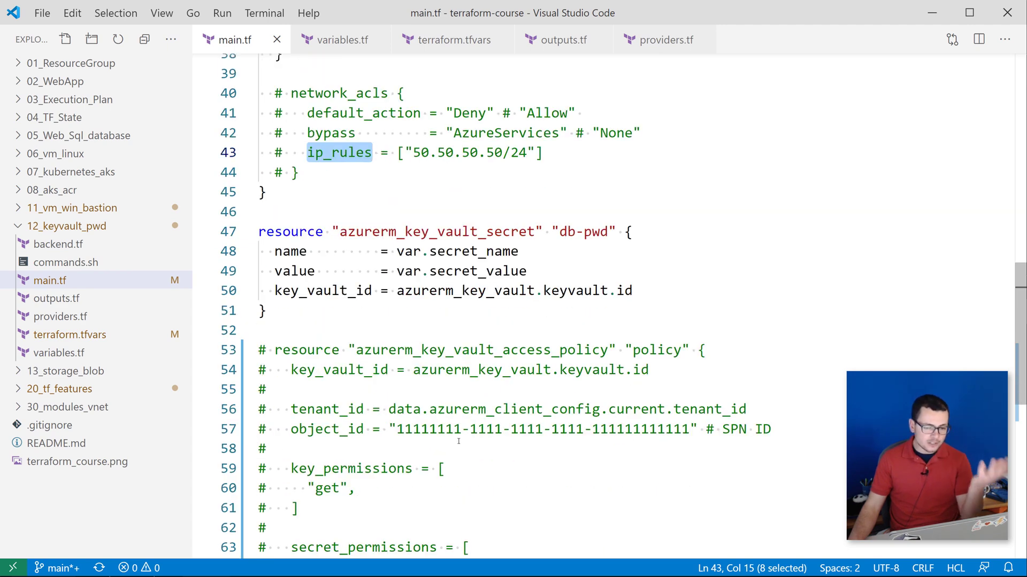
{"action": "double_click", "coordinate": [436, 231]}
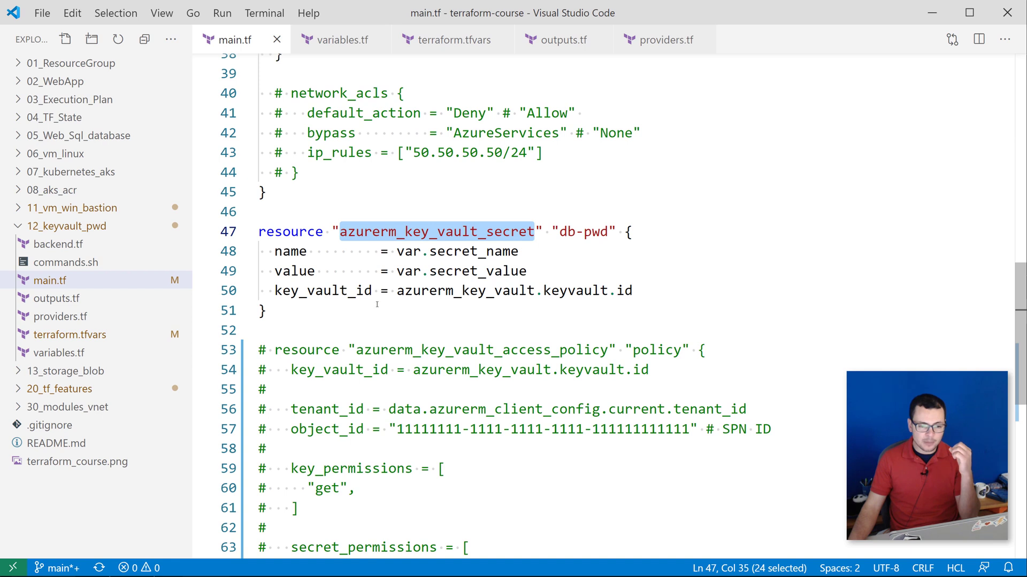
{"action": "double_click", "coordinate": [477, 270]}
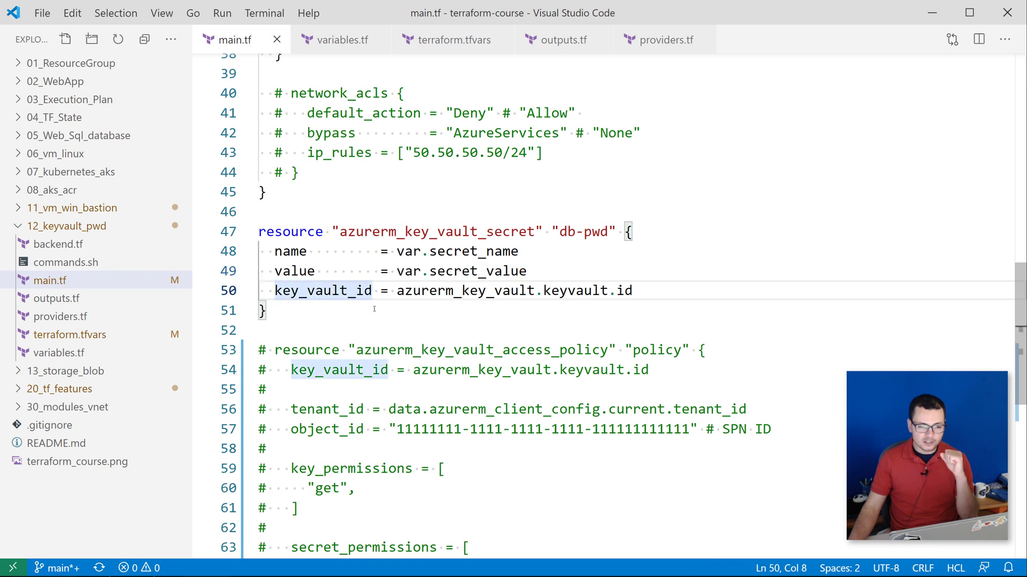
{"action": "double_click", "coordinate": [622, 290]}
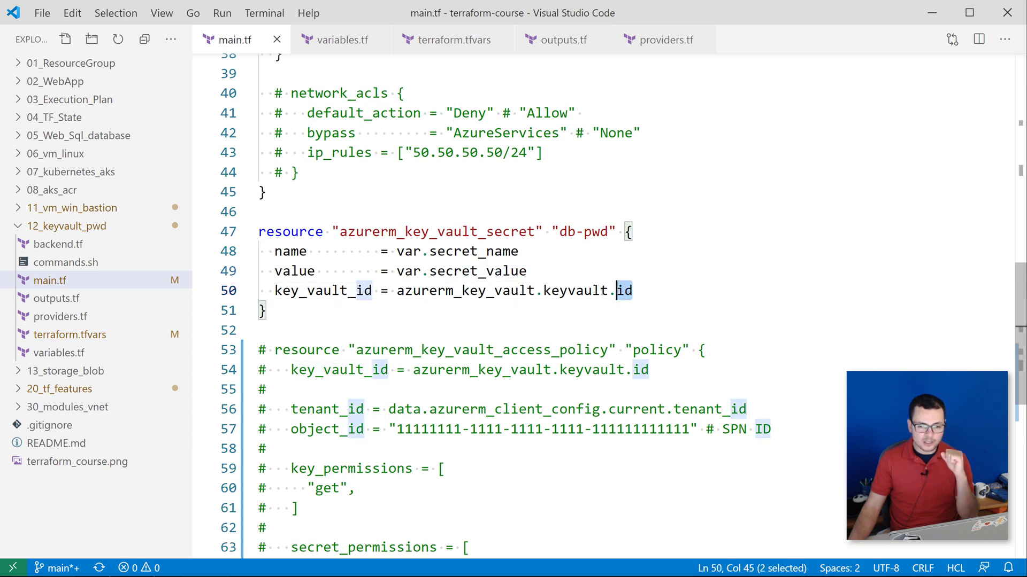
{"action": "left_click_drag", "start_coordinate": [632, 291], "coordinate": [398, 290]}
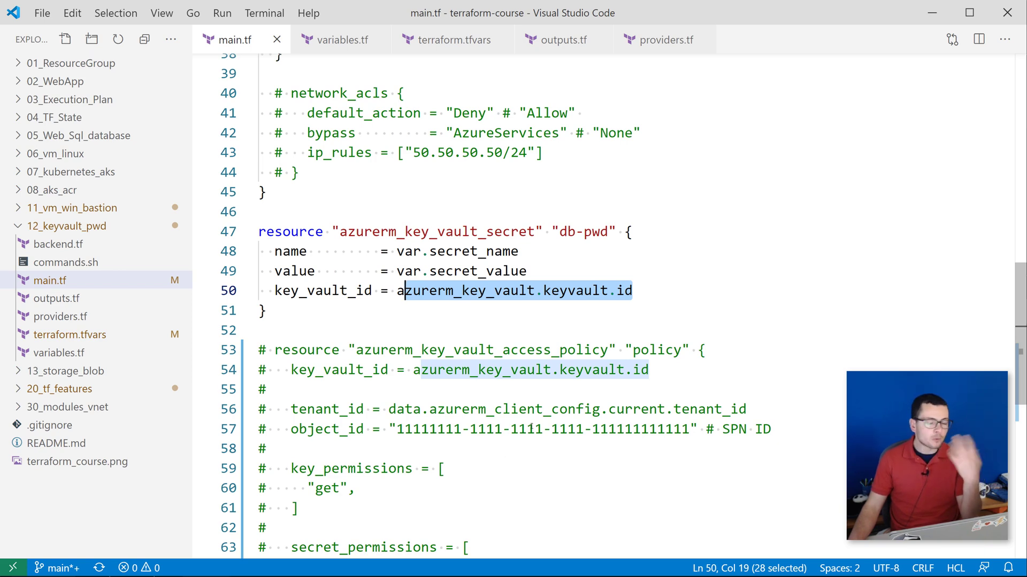
{"action": "scroll", "scroll_direction": "down", "scroll_amount": 3}
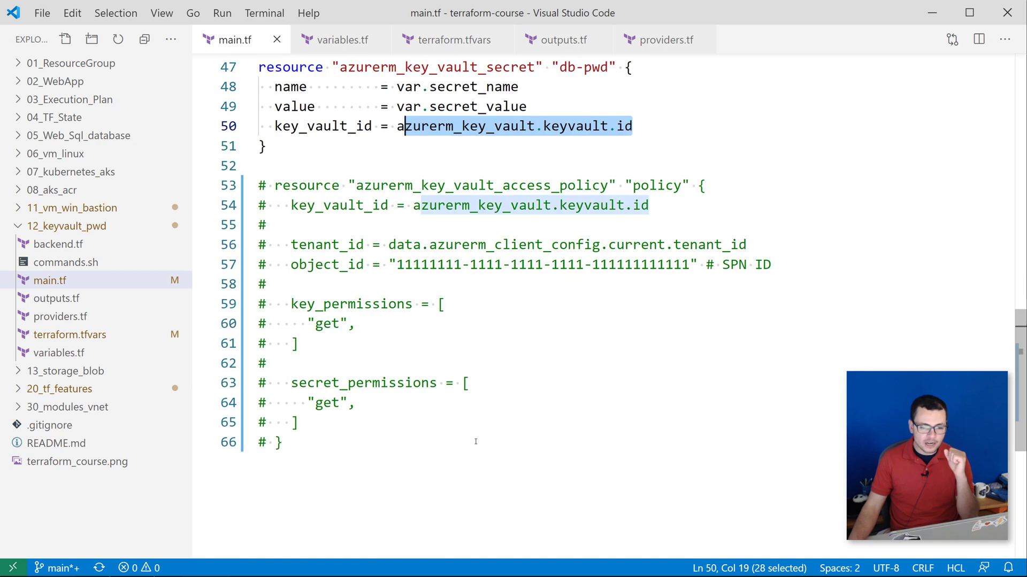
{"action": "mouse_move", "coordinate": [374, 419]}
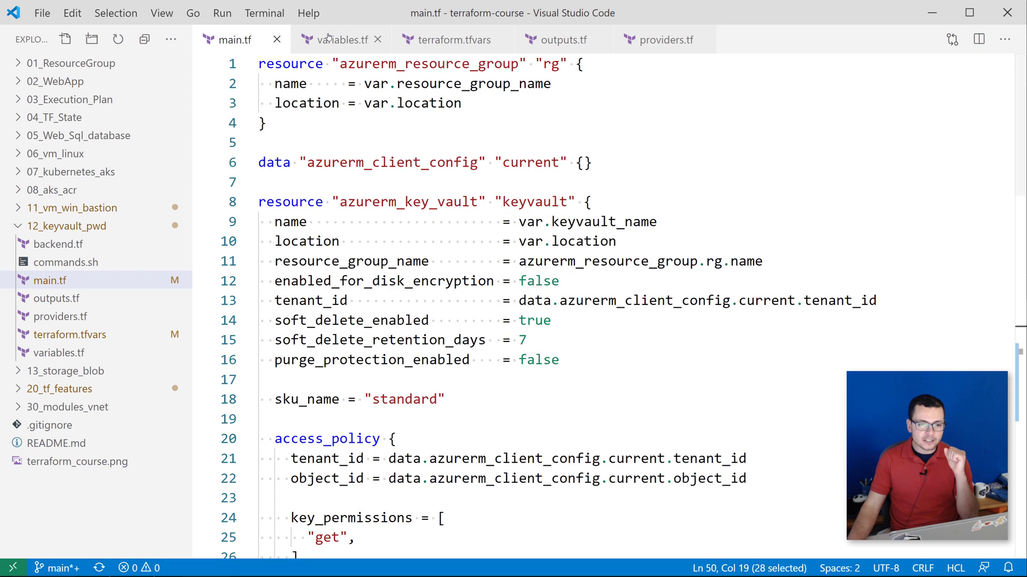
Show variables.tf with the sensitive secret_value, terraform.tfvars, then outputs.tf with kv_id and vault_uri
{"action": "left_click", "coordinate": [340, 39]}
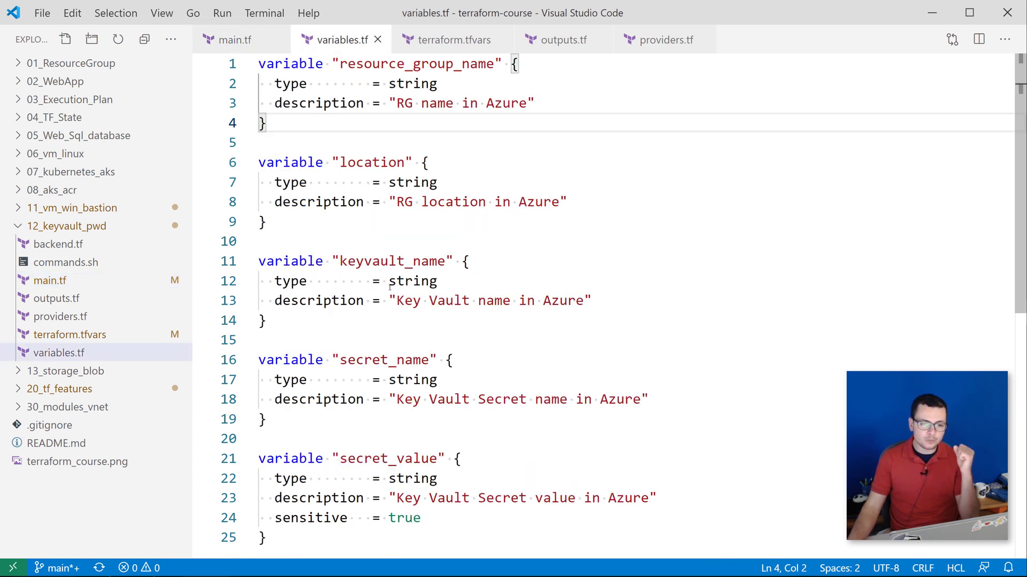
{"action": "mouse_move", "coordinate": [377, 379]}
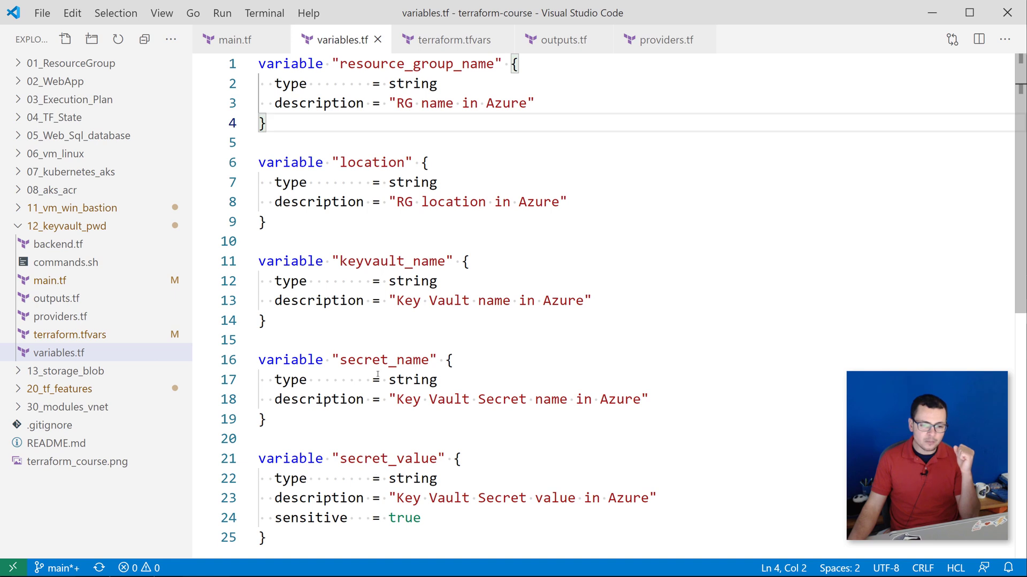
{"action": "scroll", "scroll_direction": "down", "scroll_amount": 3}
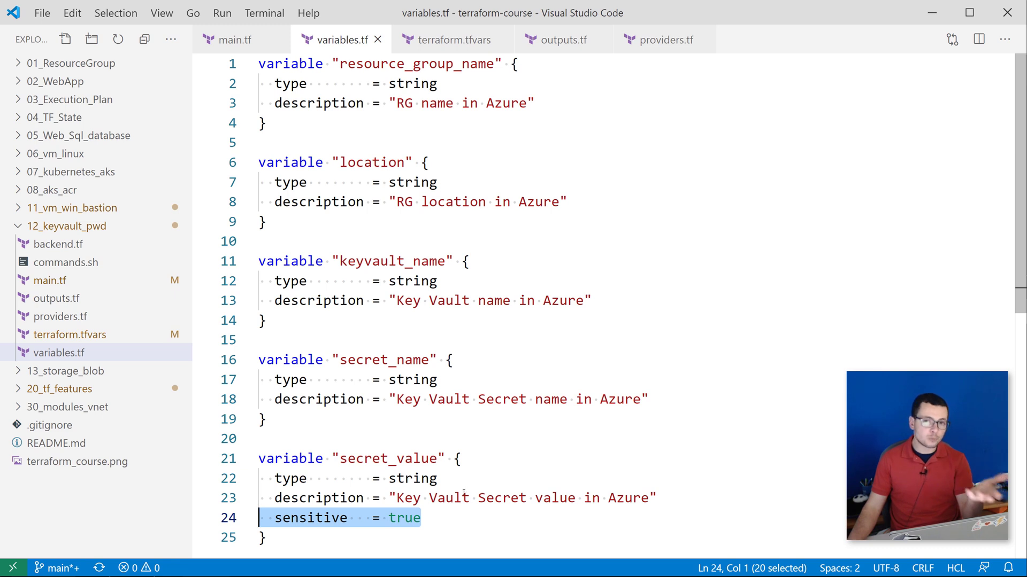
{"action": "left_click", "coordinate": [450, 39]}
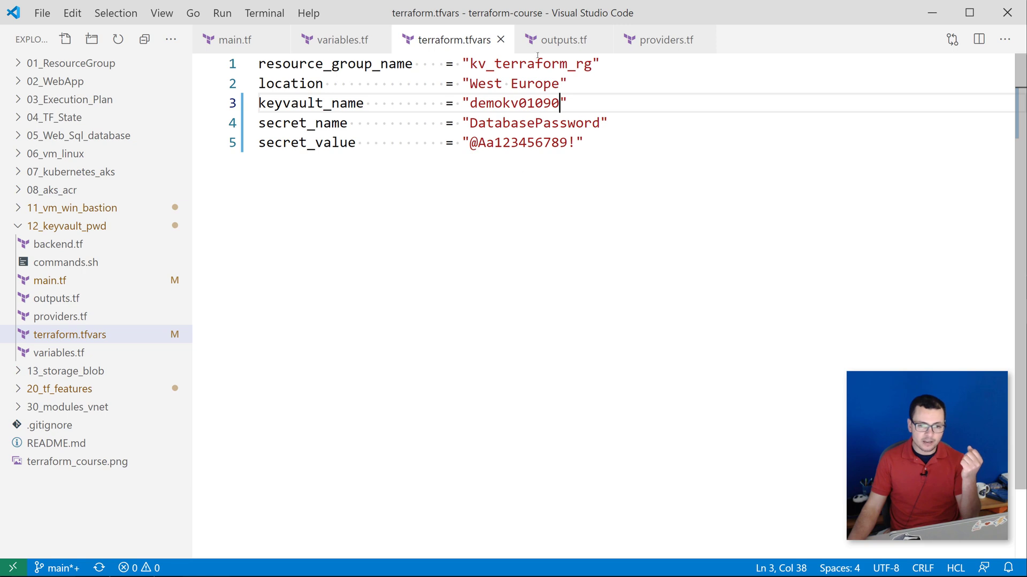
{"action": "left_click", "coordinate": [562, 40]}
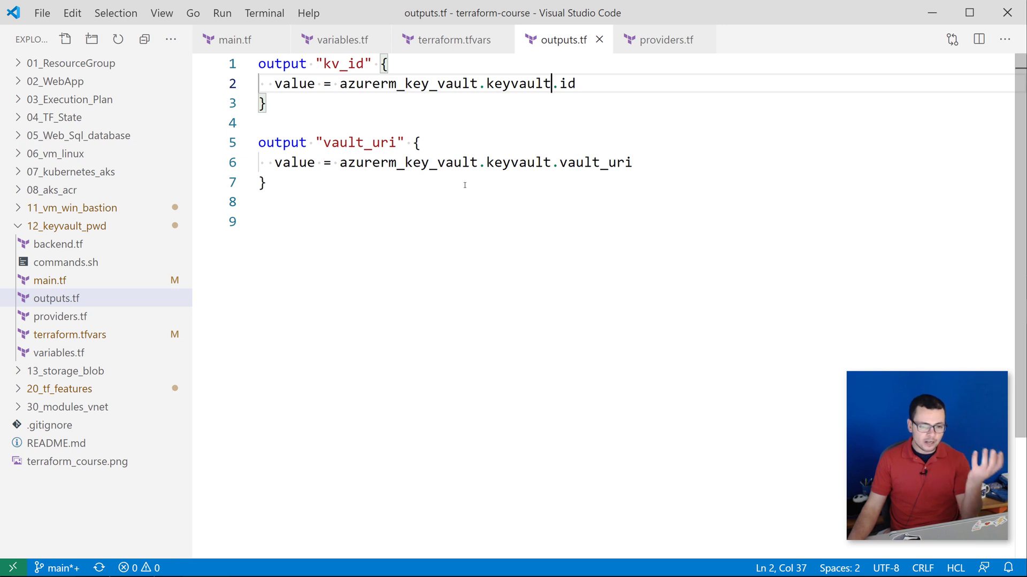
Highlight the azurerm provider pinned to version 2.40.0 in providers.tf, then return to main.tf
{"action": "left_click", "coordinate": [663, 39]}
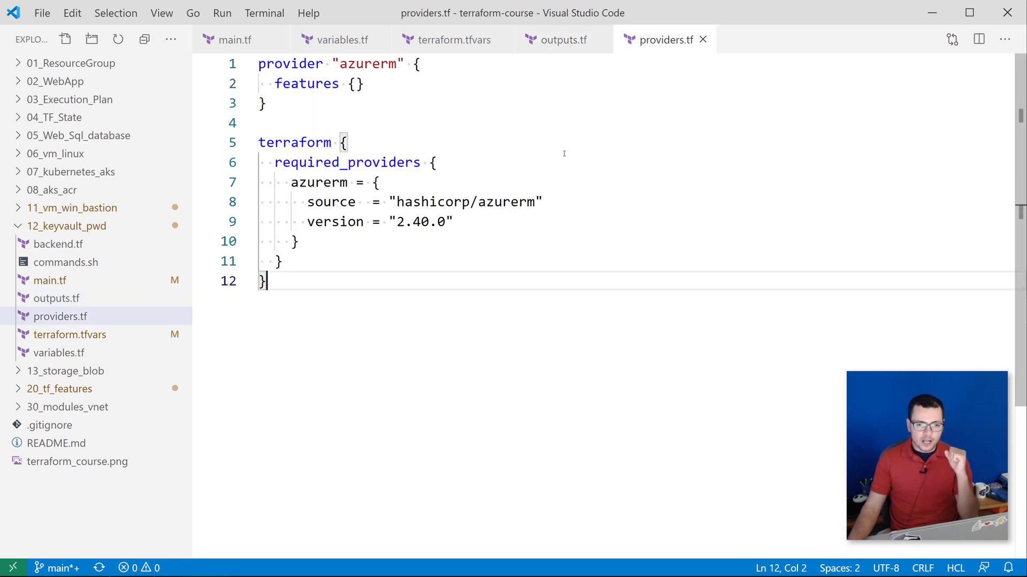
{"action": "left_click", "coordinate": [374, 64]}
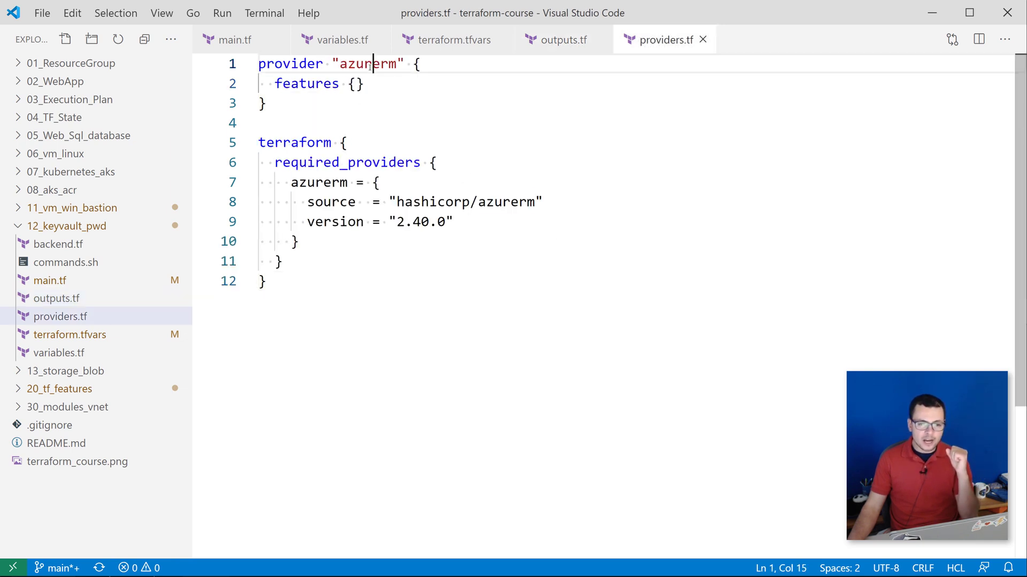
{"action": "double_click", "coordinate": [369, 63]}
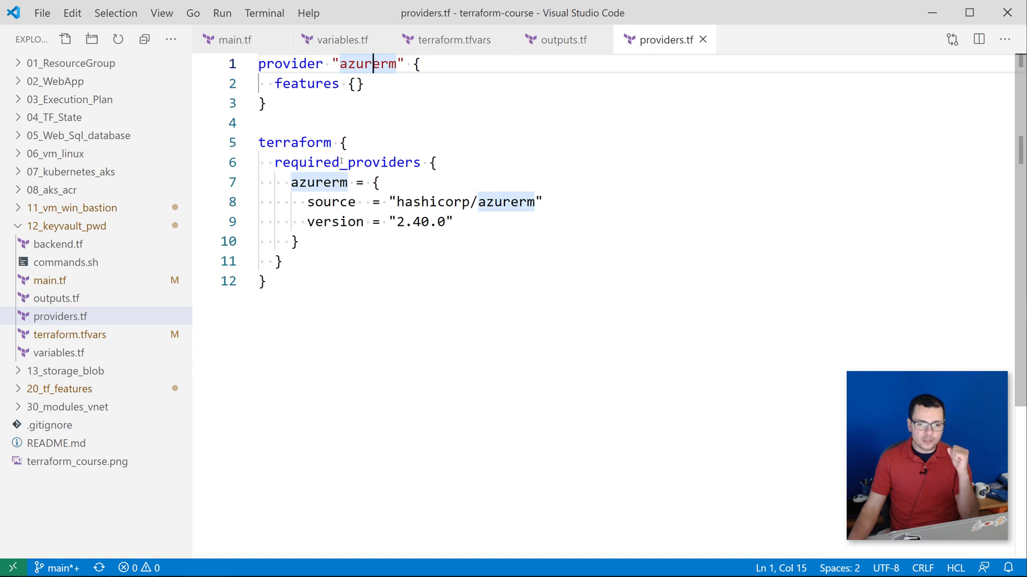
{"action": "double_click", "coordinate": [347, 163]}
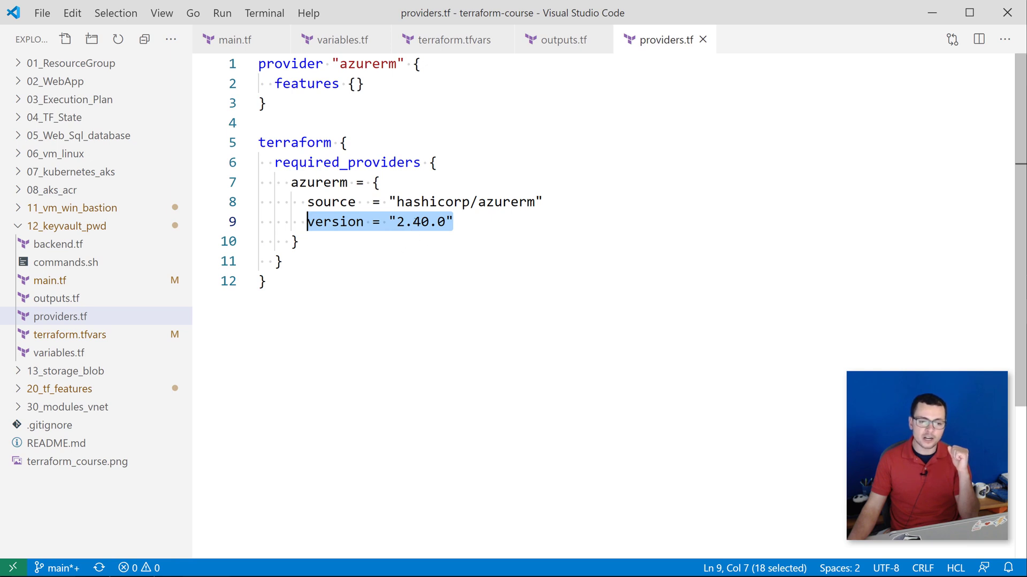
{"action": "double_click", "coordinate": [420, 221]}
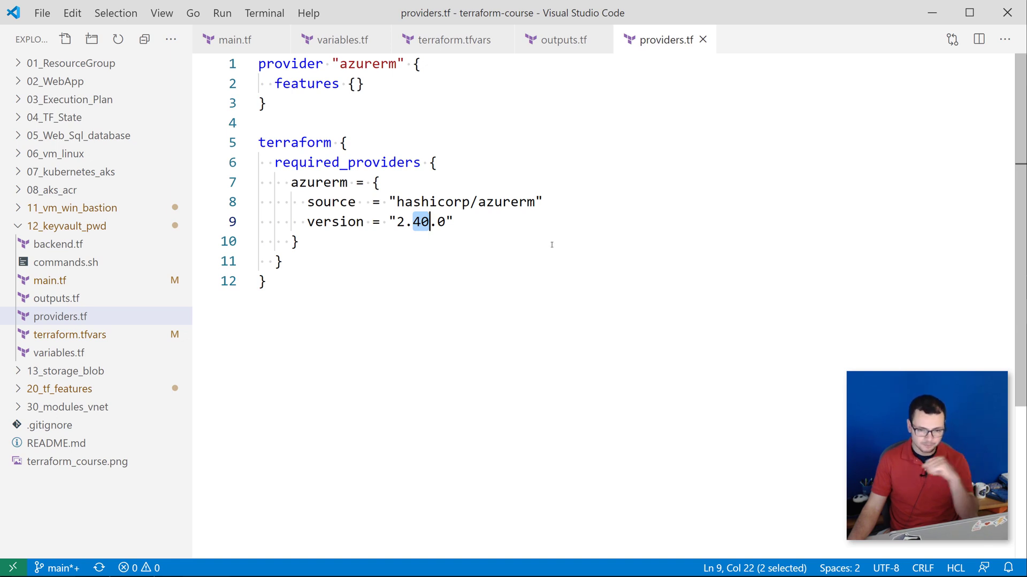
{"action": "left_click", "coordinate": [234, 39]}
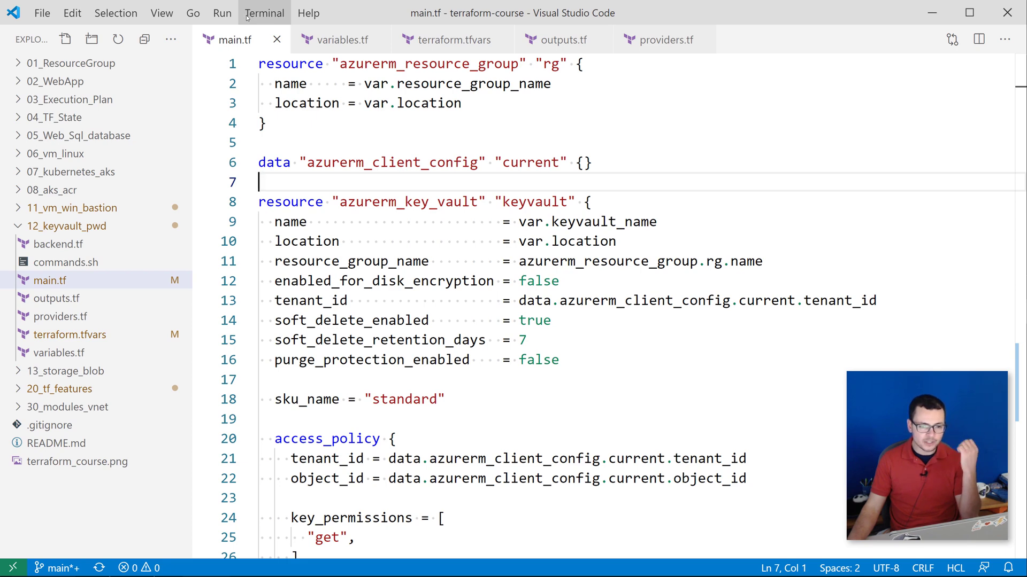
In a new terminal, run terraform init and terraform plan -out tfplan for three resources to add
{"action": "left_click", "coordinate": [264, 13]}
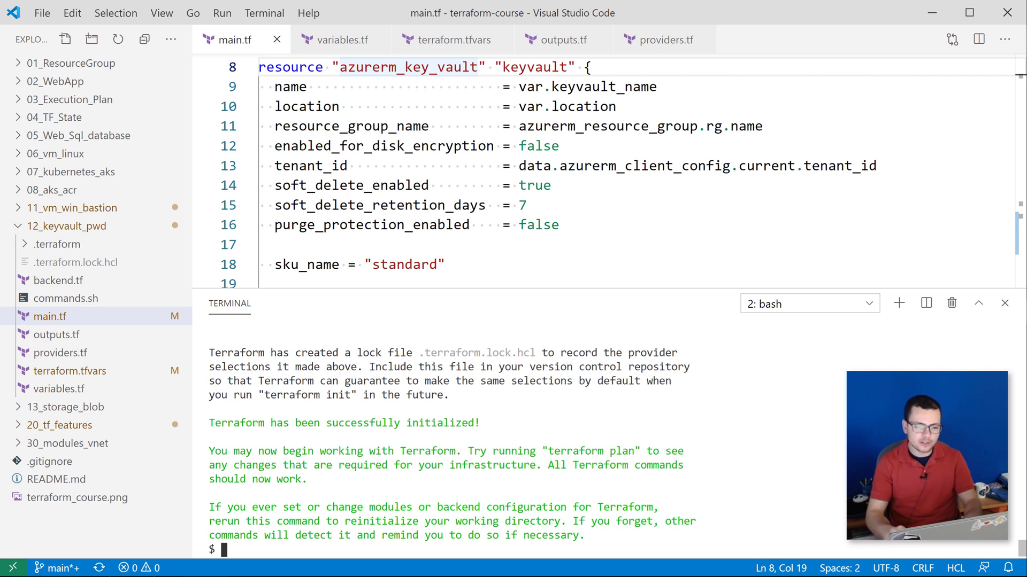
{"action": "type", "text": "terraform plan -"}
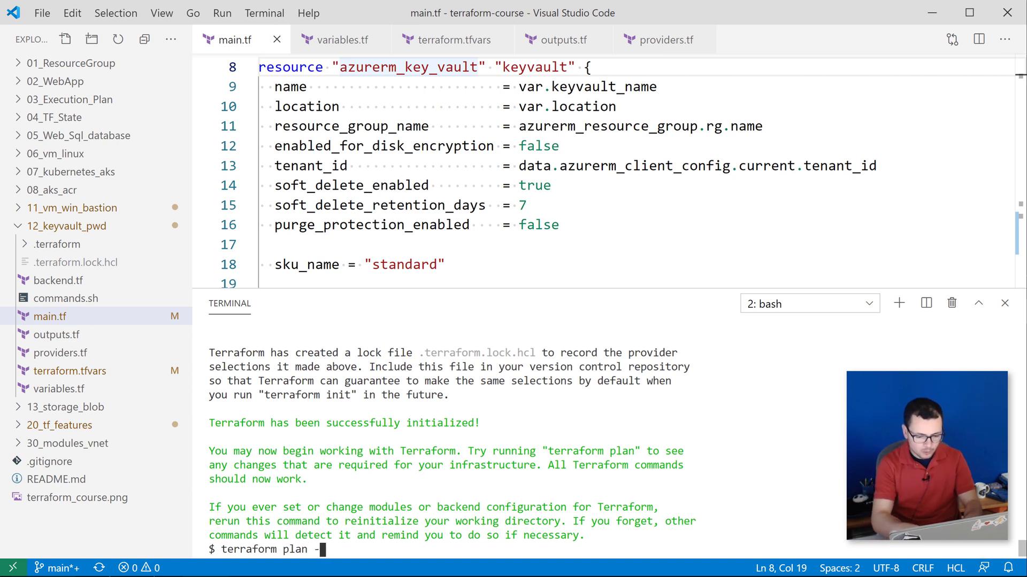
{"action": "type", "text": "out"}
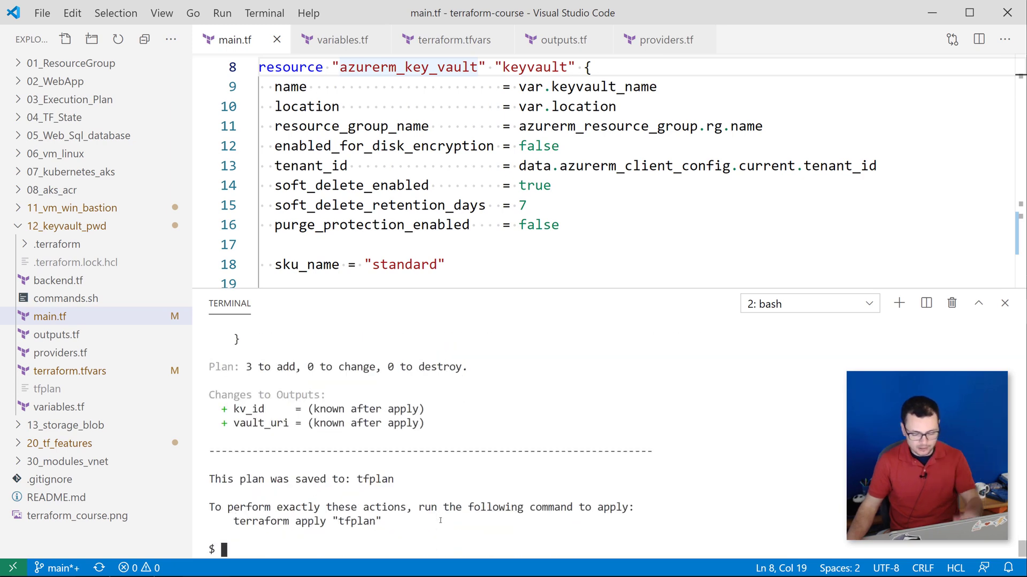
Run terraform apply "tfplan" so the kv_terraform_rg resource group is created in West Europe
{"action": "type", "text": "t"}
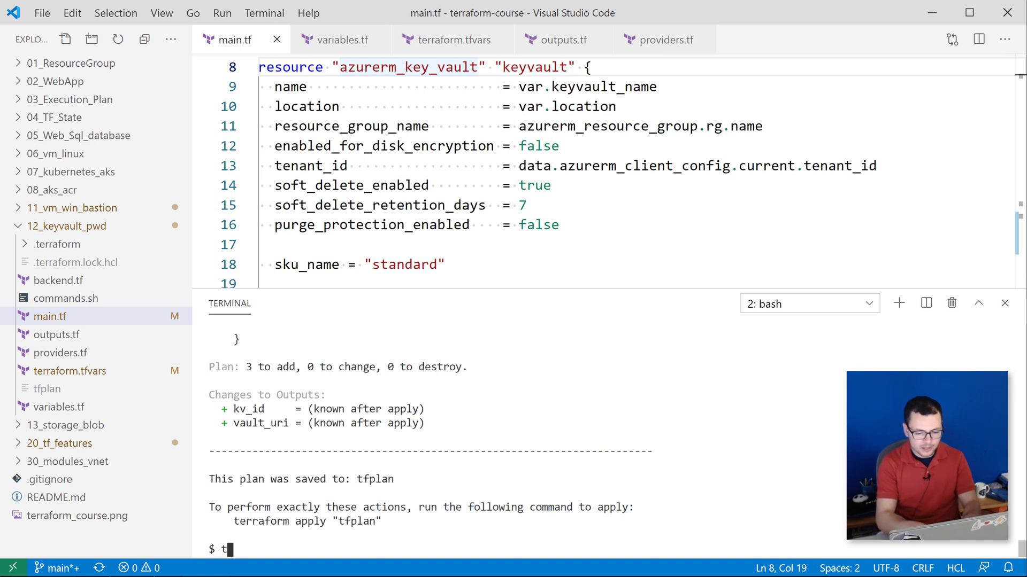
{"action": "type", "text": "errafor"}
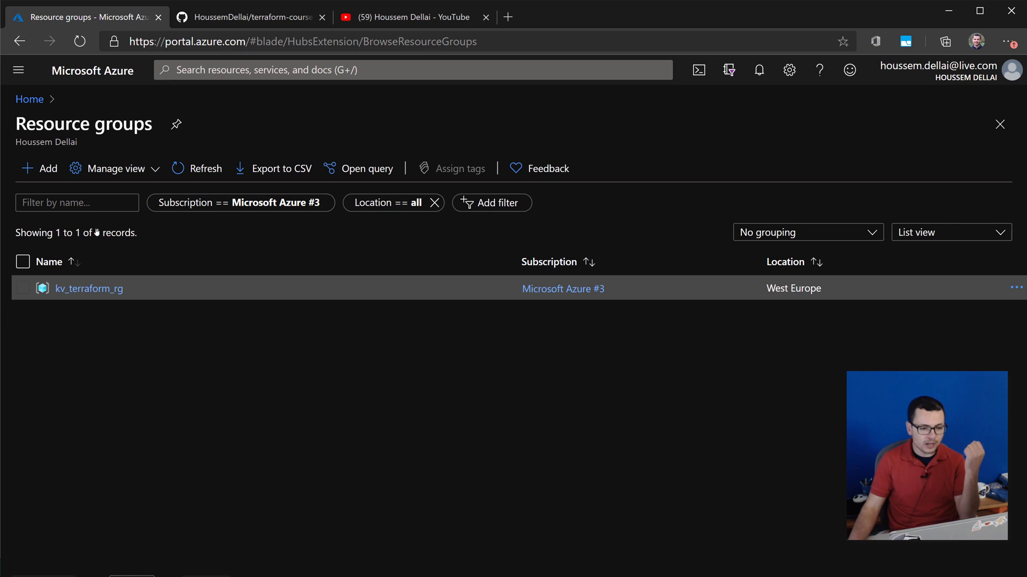
Open the kv_terraform_rg resource group and its demokv01090 key vault in the Azure portal
{"action": "left_click", "coordinate": [89, 288]}
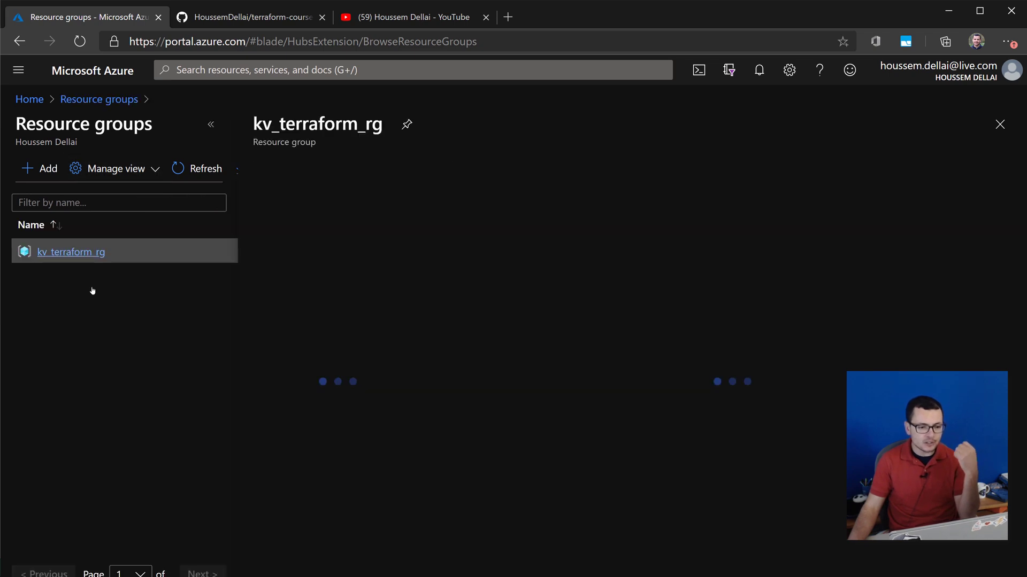
{"action": "left_click", "coordinate": [71, 251]}
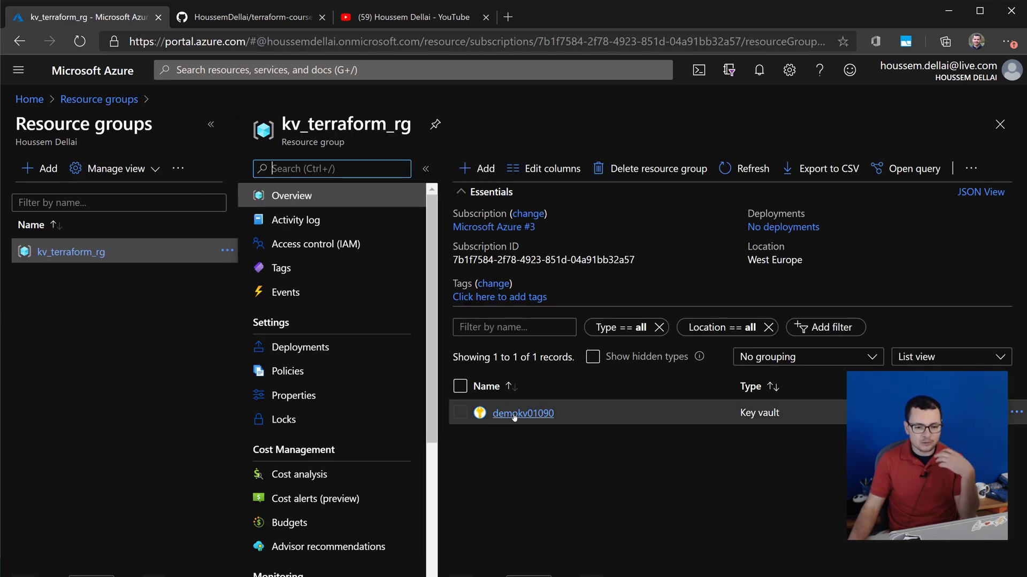
{"action": "left_click", "coordinate": [523, 413]}
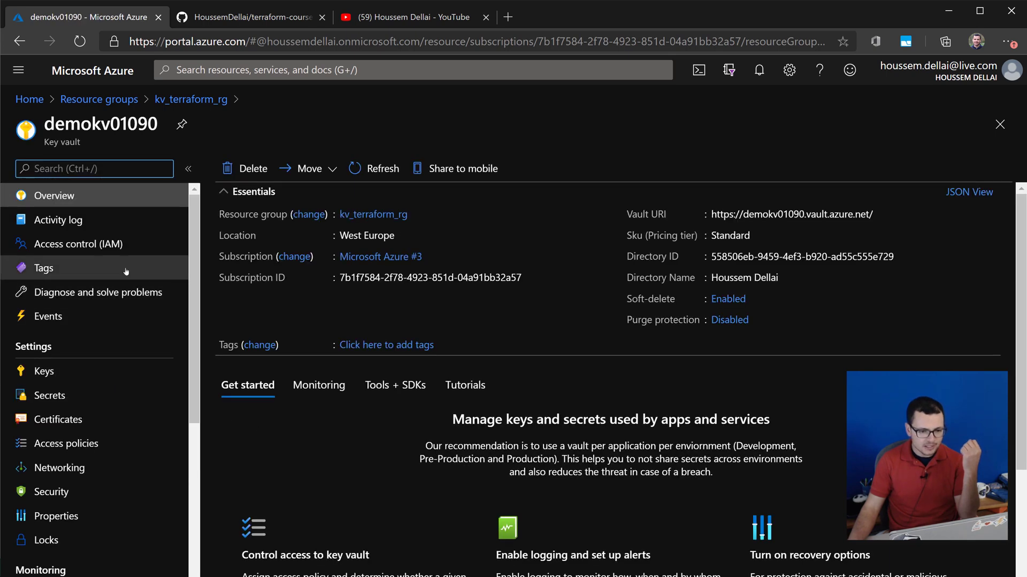
Confirm the enabled DatabasePassword secret under Secrets, then view the vault's access policies
{"action": "left_click", "coordinate": [49, 395]}
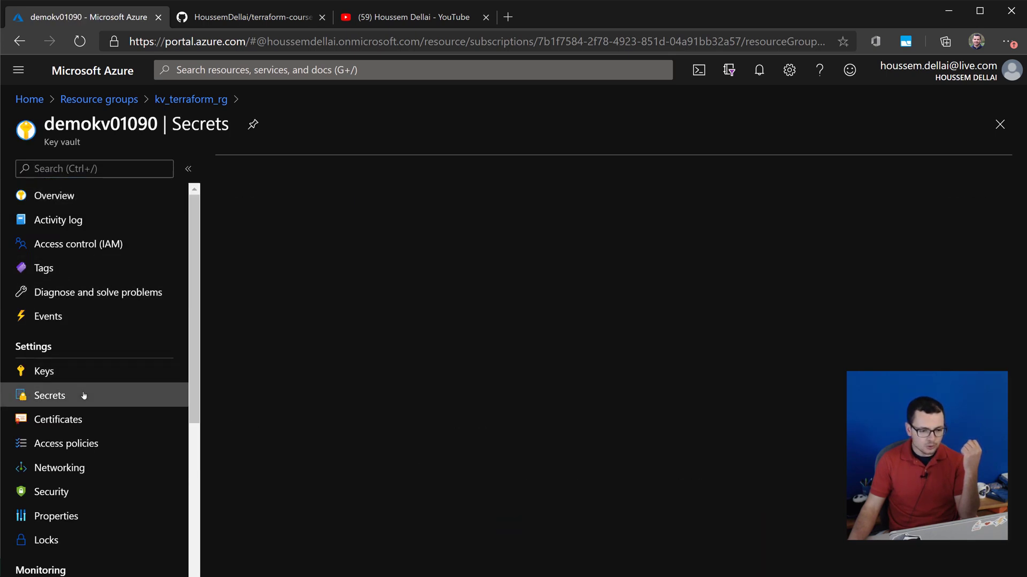
{"action": "left_click", "coordinate": [50, 396]}
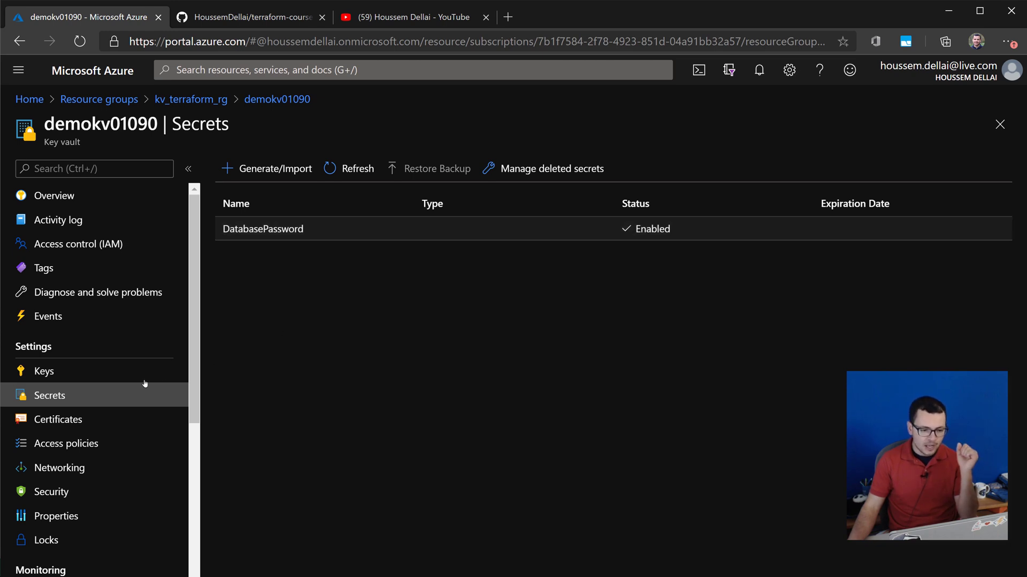
{"action": "left_click", "coordinate": [65, 442]}
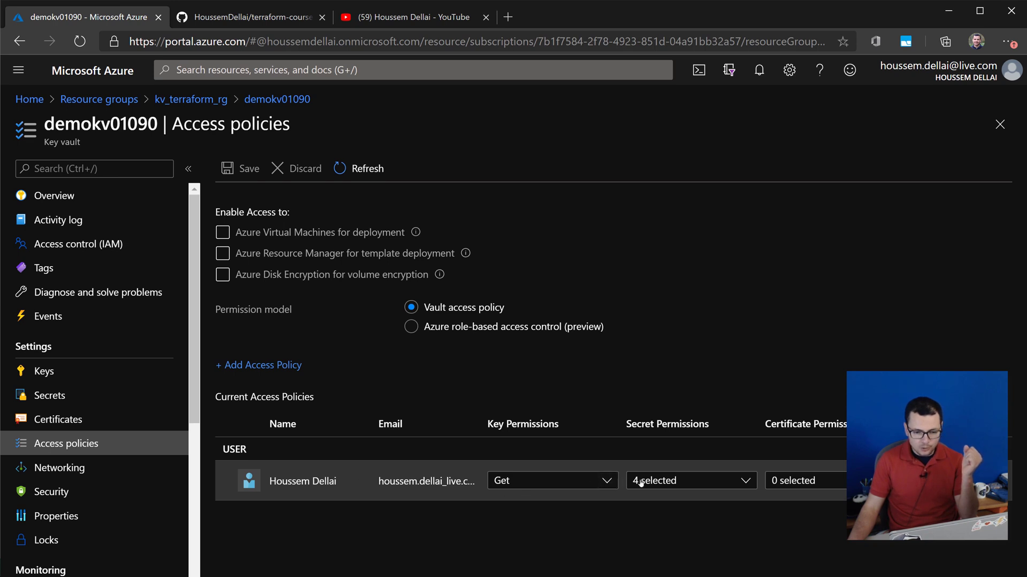
Inspect the user's secret permissions on the vault, then switch to the terraform-course GitHub repository
{"action": "left_click", "coordinate": [688, 481]}
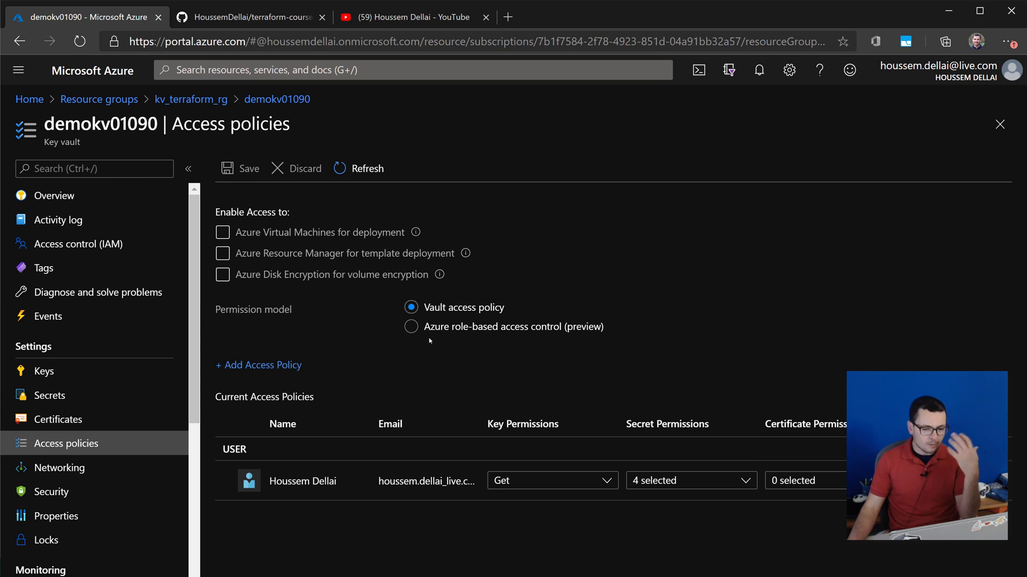
{"action": "mouse_move", "coordinate": [476, 338]}
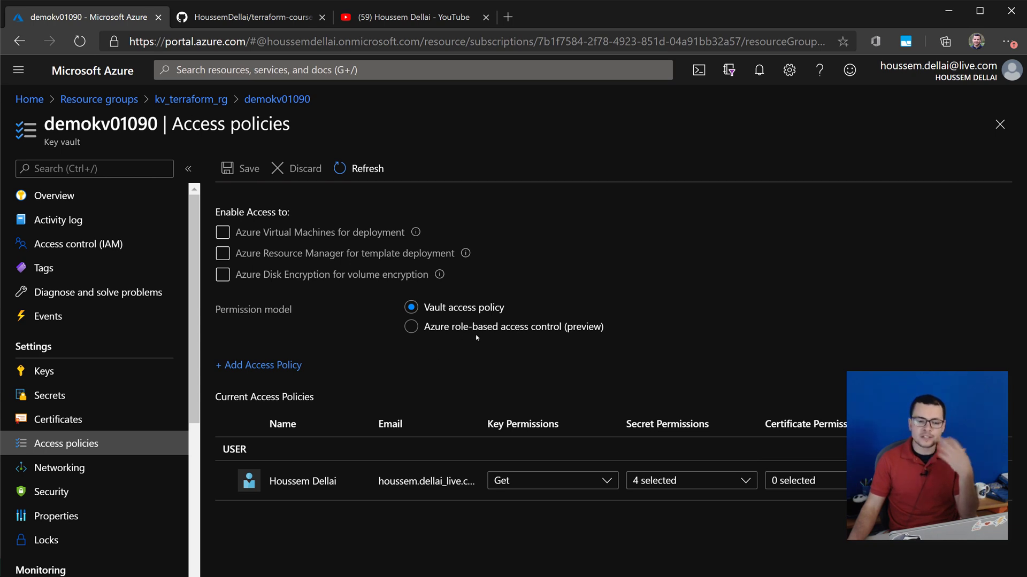
{"action": "mouse_move", "coordinate": [470, 343]}
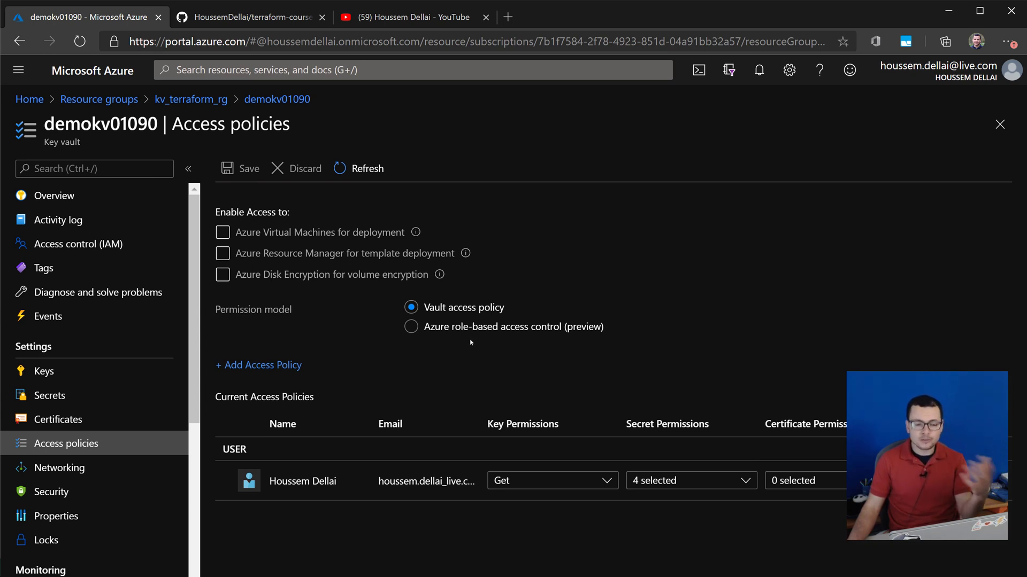
{"action": "mouse_move", "coordinate": [103, 475]}
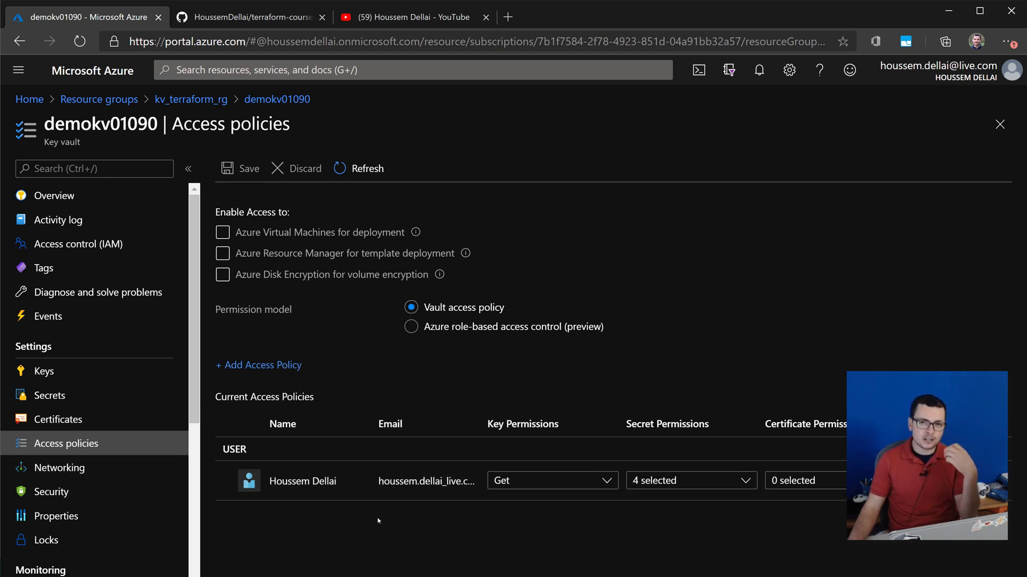
{"action": "mouse_move", "coordinate": [507, 383]}
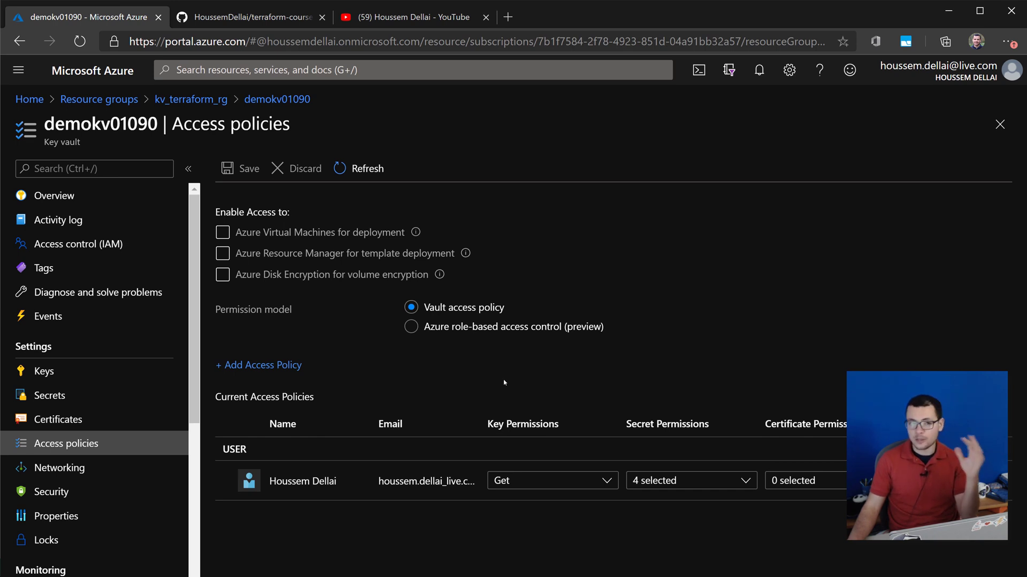
{"action": "left_click", "coordinate": [249, 16]}
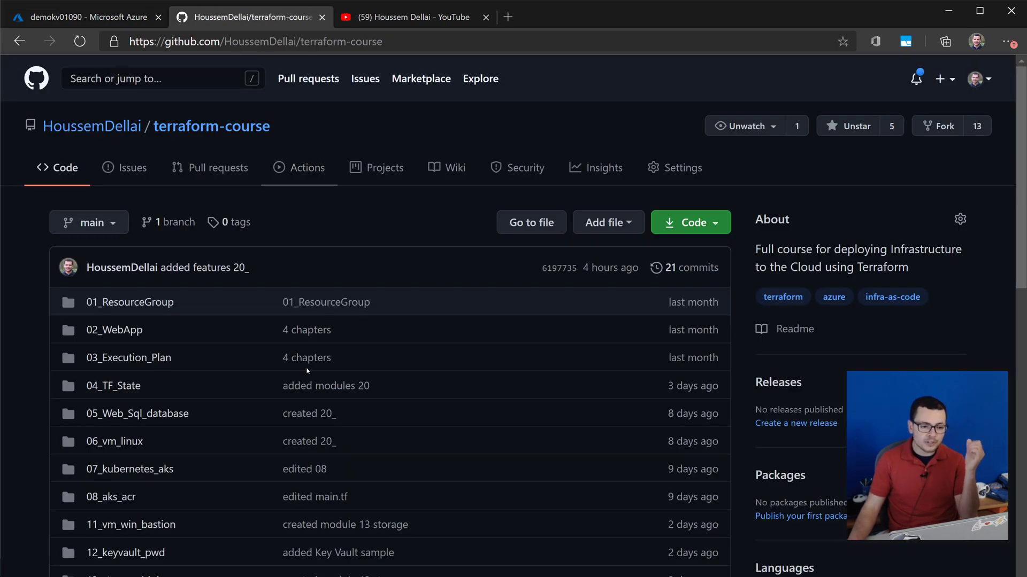
{"action": "mouse_move", "coordinate": [227, 443]}
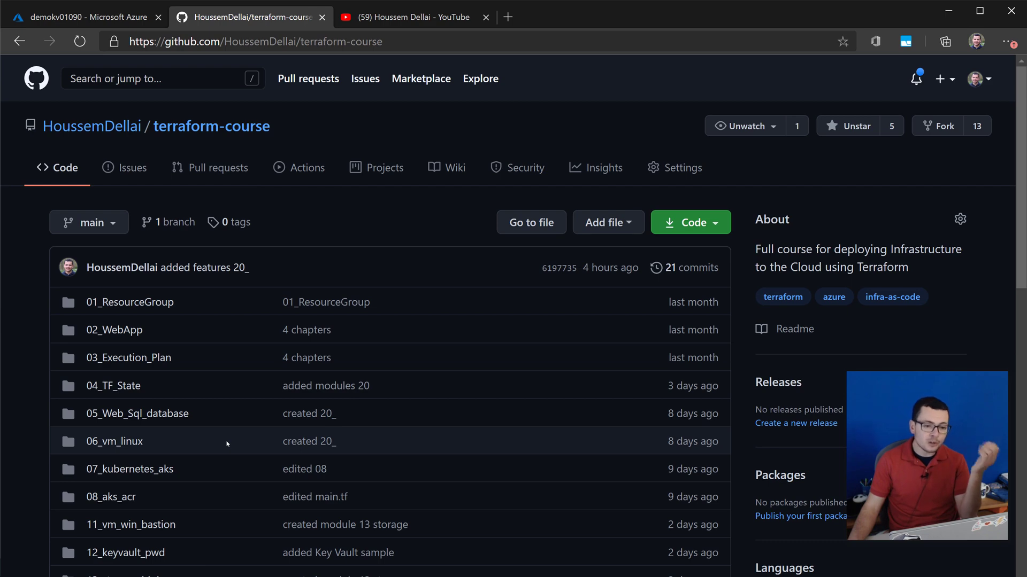
Browse the repository folders including 12_keyvault_pwd, then switch to the YouTube channel's videos page
{"action": "scroll", "scroll_direction": "down", "scroll_amount": 3}
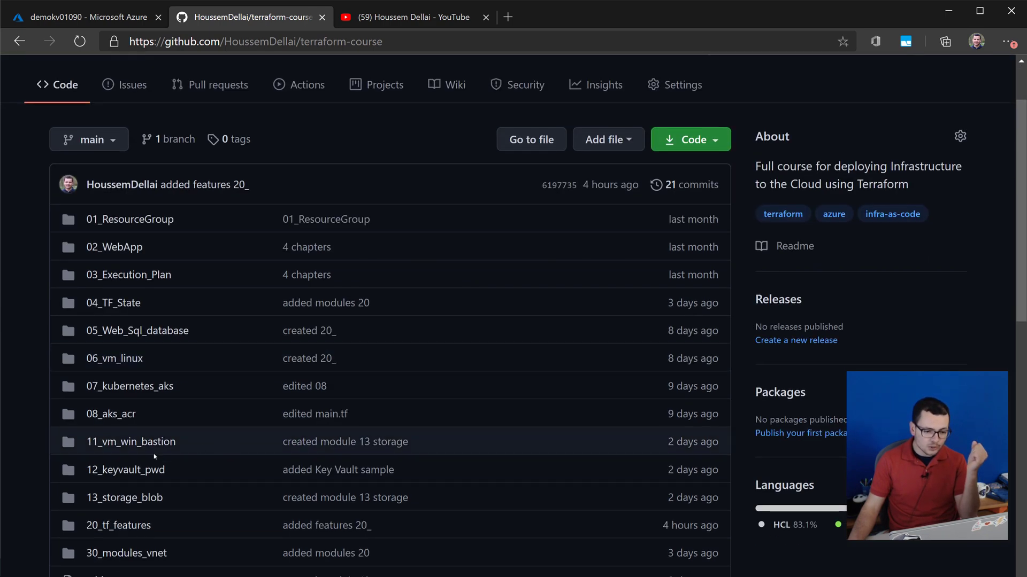
{"action": "mouse_move", "coordinate": [125, 469]}
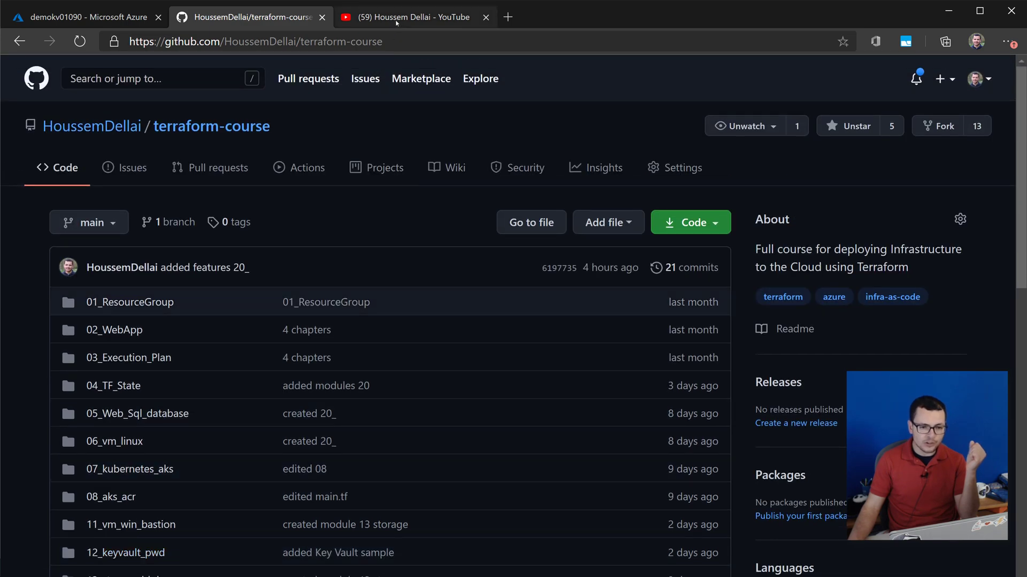
{"action": "left_click", "coordinate": [413, 16]}
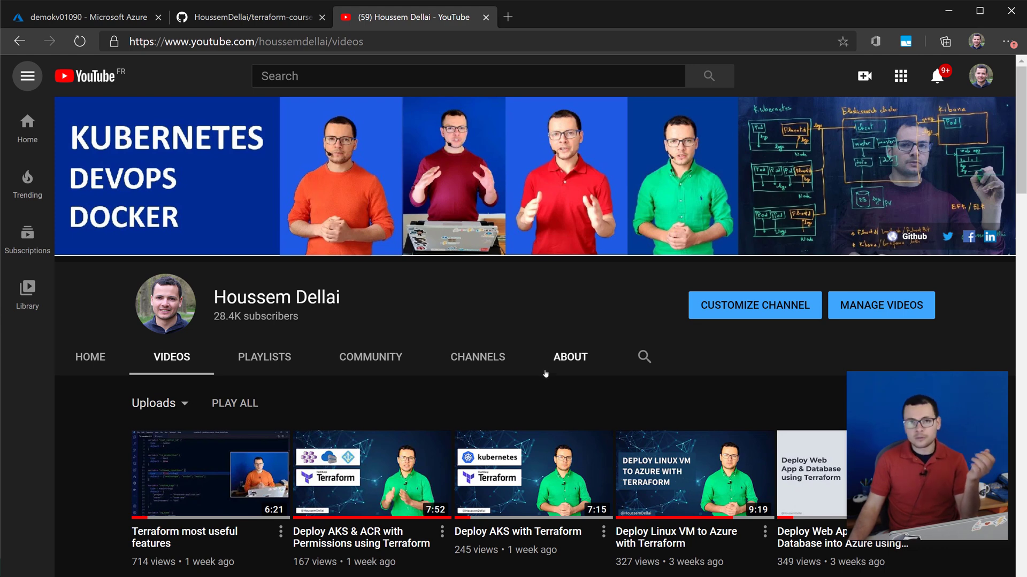
{"action": "scroll", "scroll_direction": "down", "scroll_amount": 3}
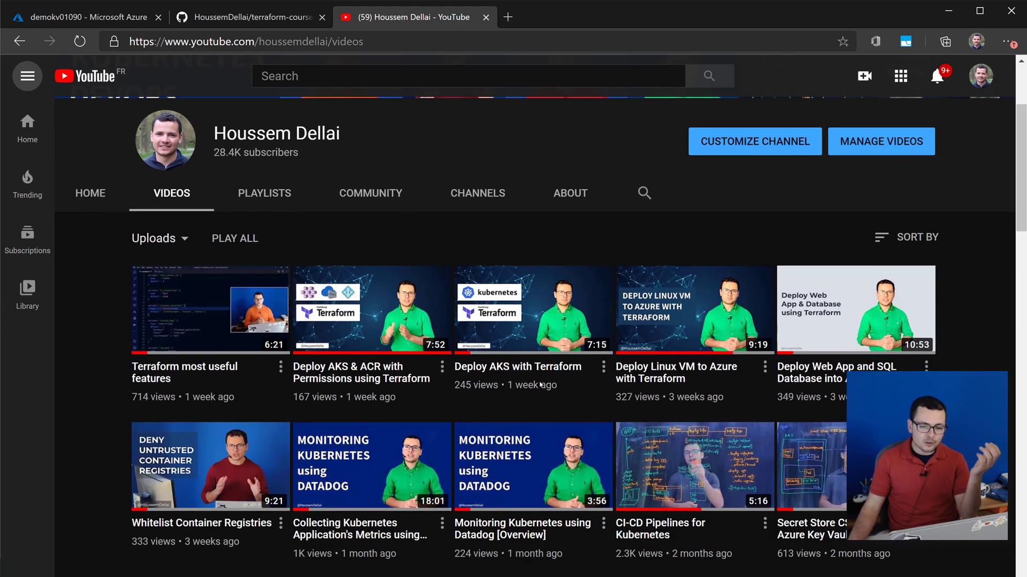
{"action": "scroll", "scroll_direction": "down", "scroll_amount": 3}
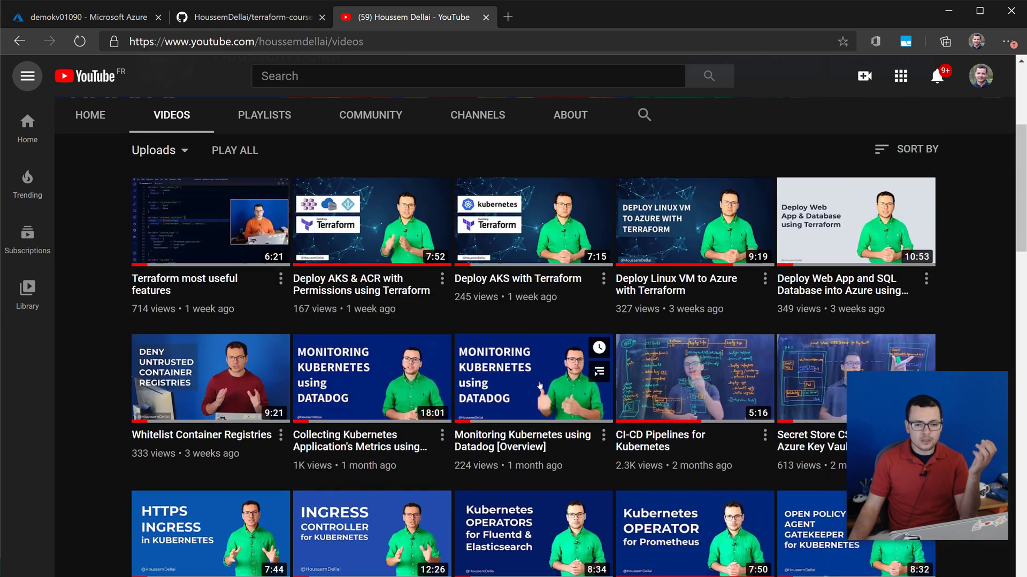
{"action": "scroll", "scroll_direction": "down", "scroll_amount": 3}
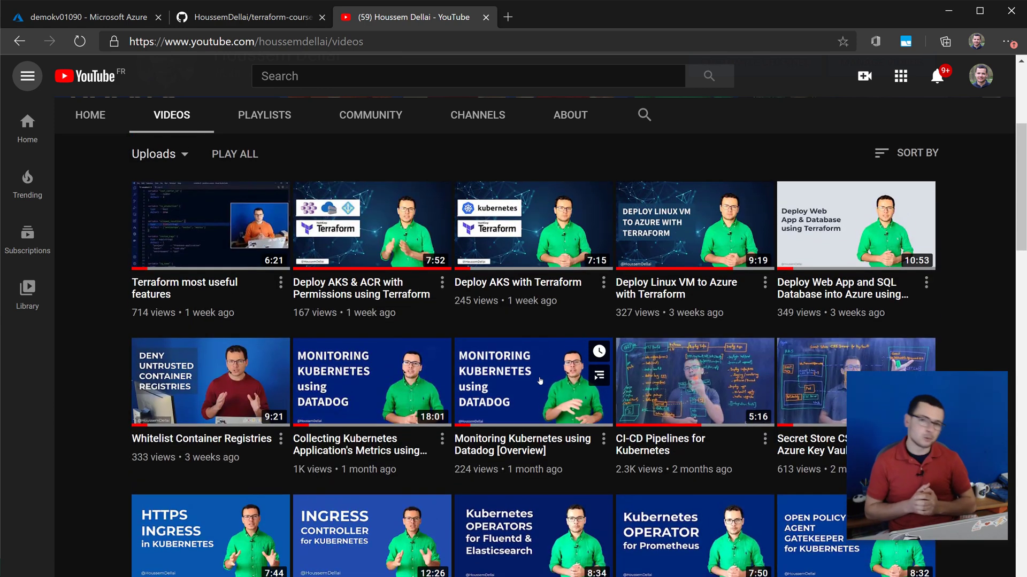